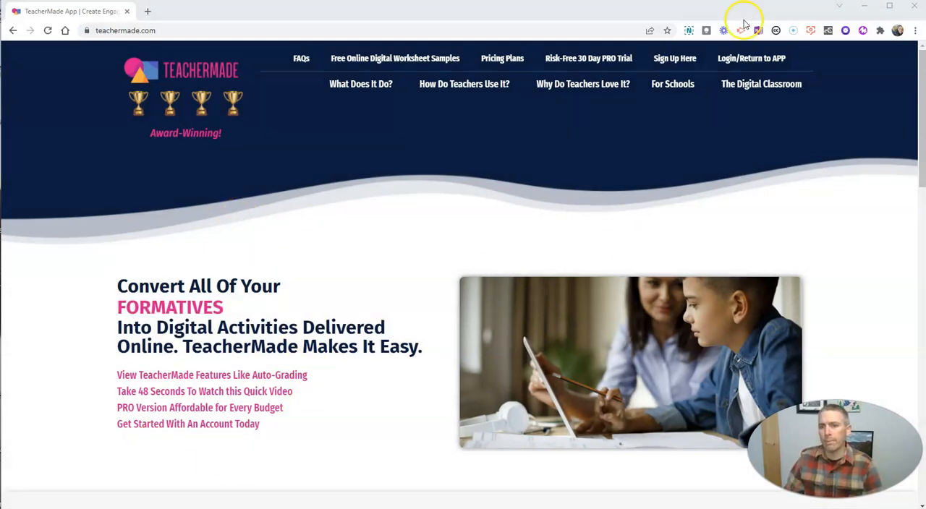
# Step: Enter the TeacherMade account, dismiss the drag-and-drop announcement and start a New Worksheet
pyautogui.click(751, 58)
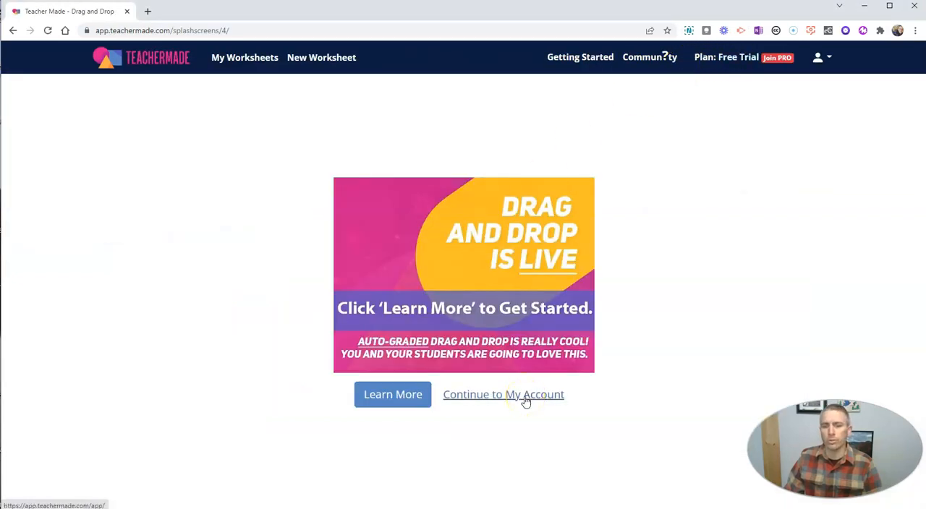
pyautogui.click(504, 393)
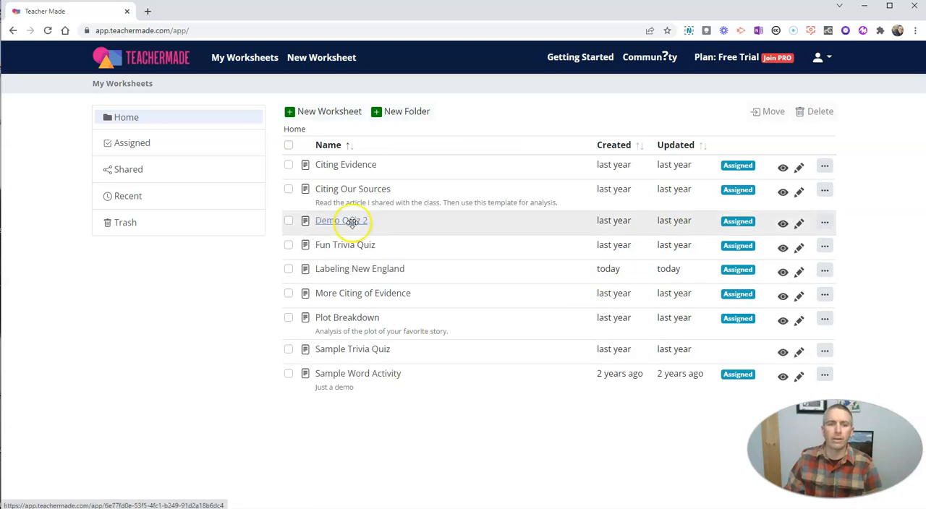
pyautogui.click(323, 110)
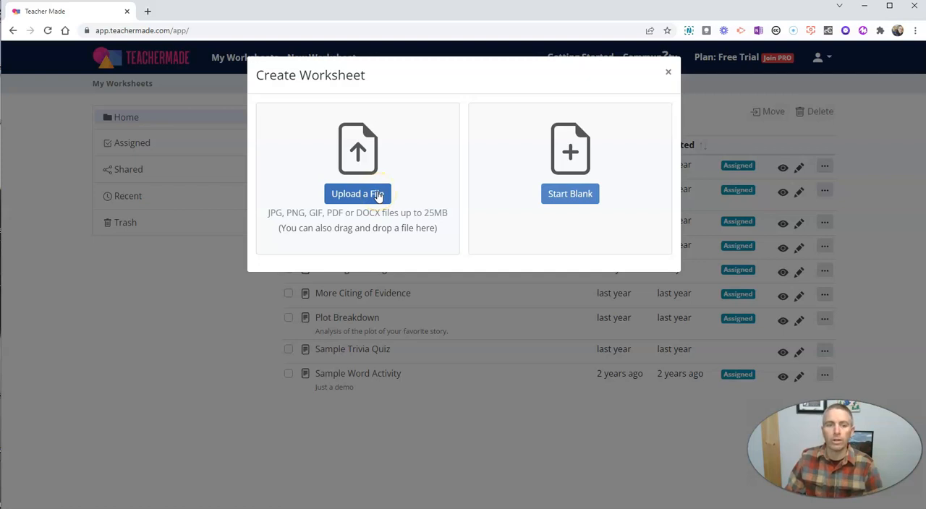
# Step: Upload the New England map file and create the worksheet from its Page 1
pyautogui.click(357, 194)
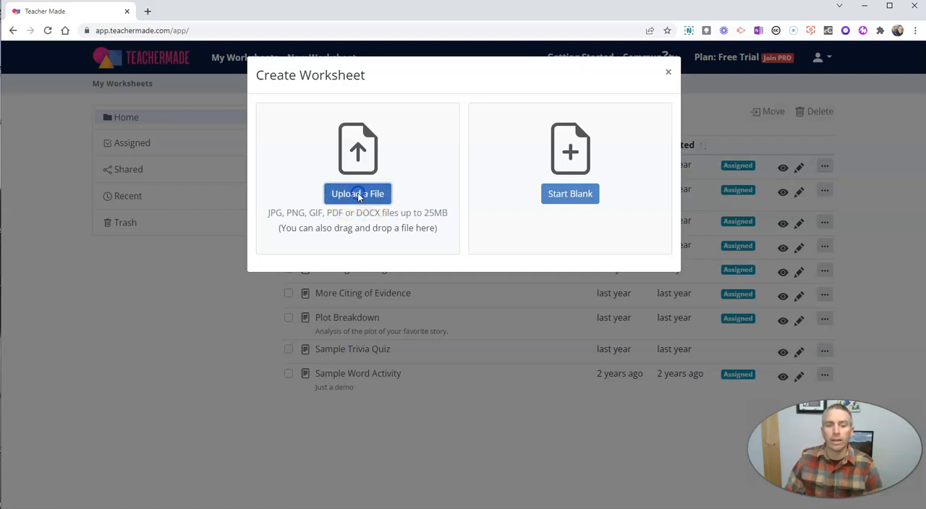
pyautogui.click(358, 194)
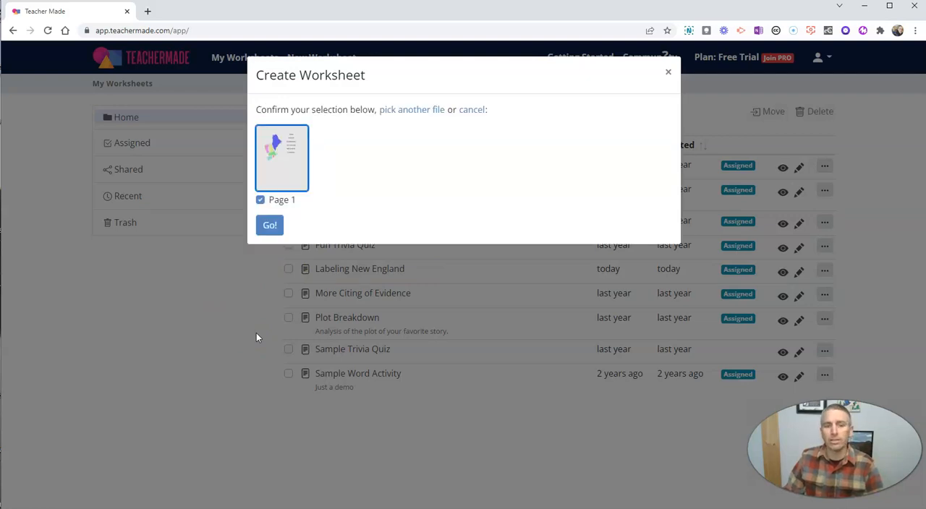
pyautogui.click(269, 226)
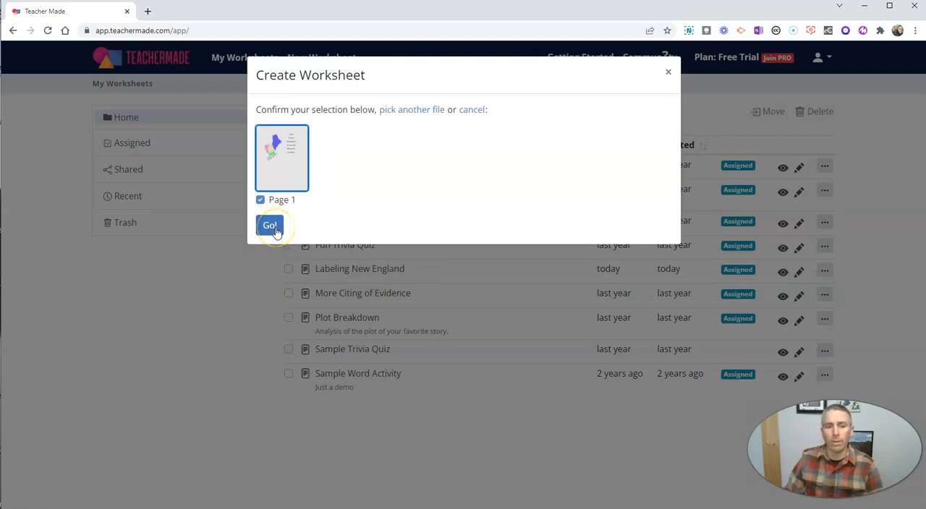
pyautogui.click(269, 226)
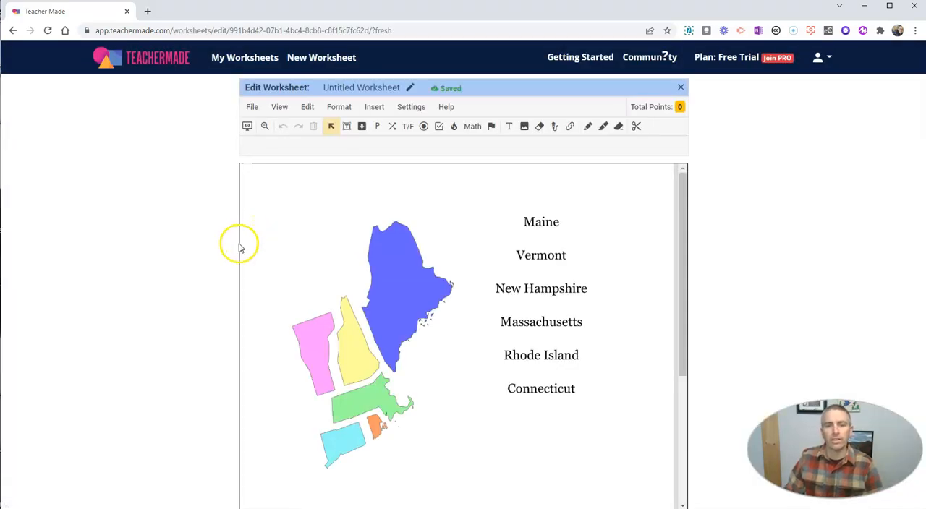
# Step: Rename the untitled worksheet to 'Labeling the New England States' and save the name
pyautogui.click(411, 87)
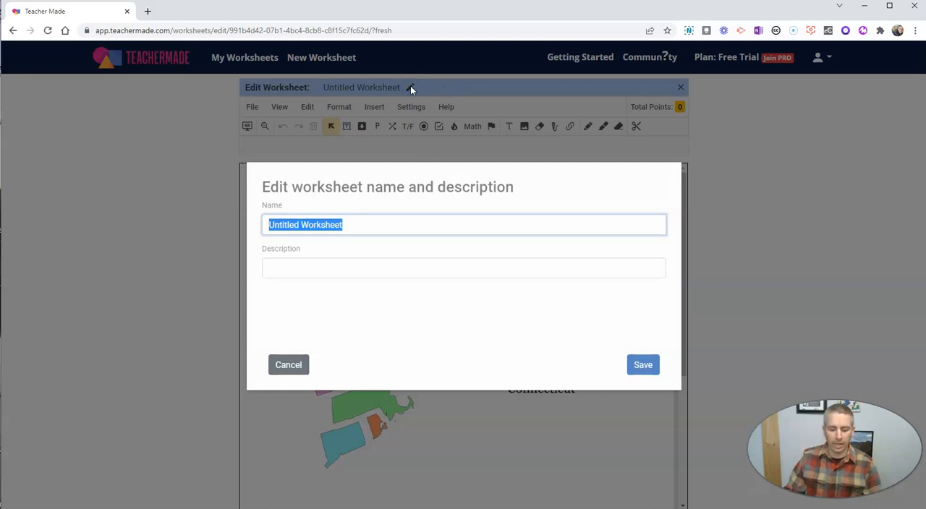
pyautogui.write('Labeling the Ne')
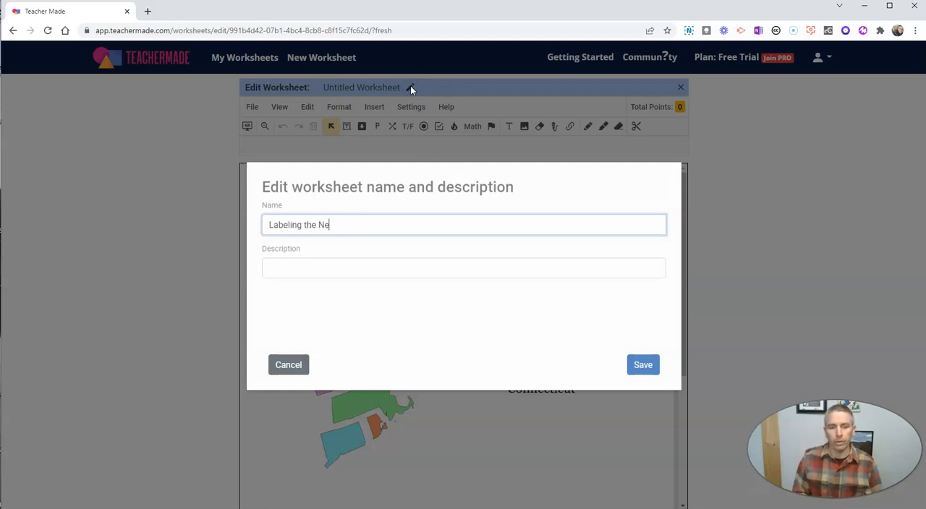
pyautogui.write('w England States')
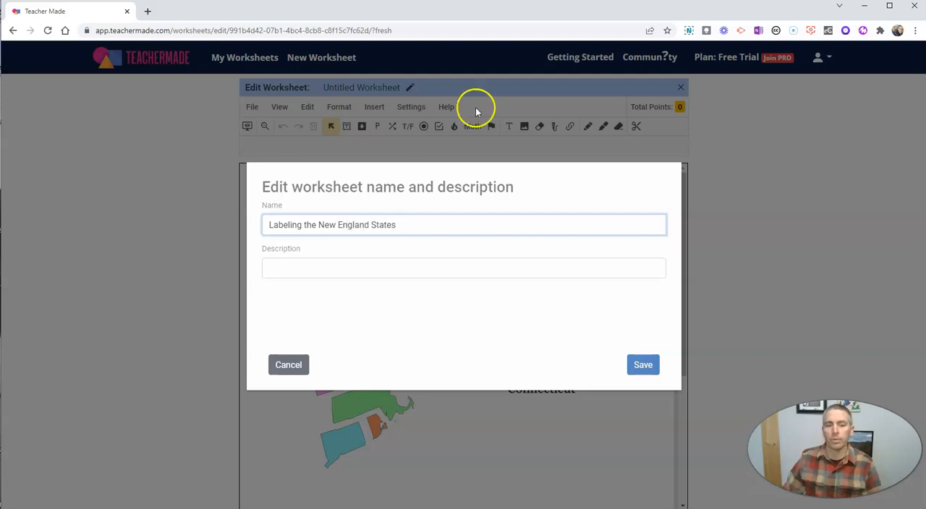
pyautogui.click(642, 364)
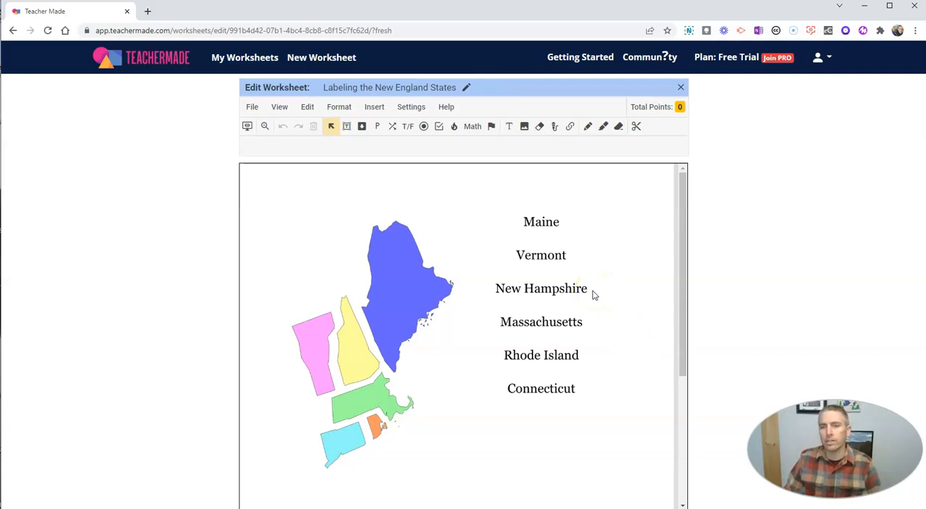
pyautogui.moveTo(636, 126)
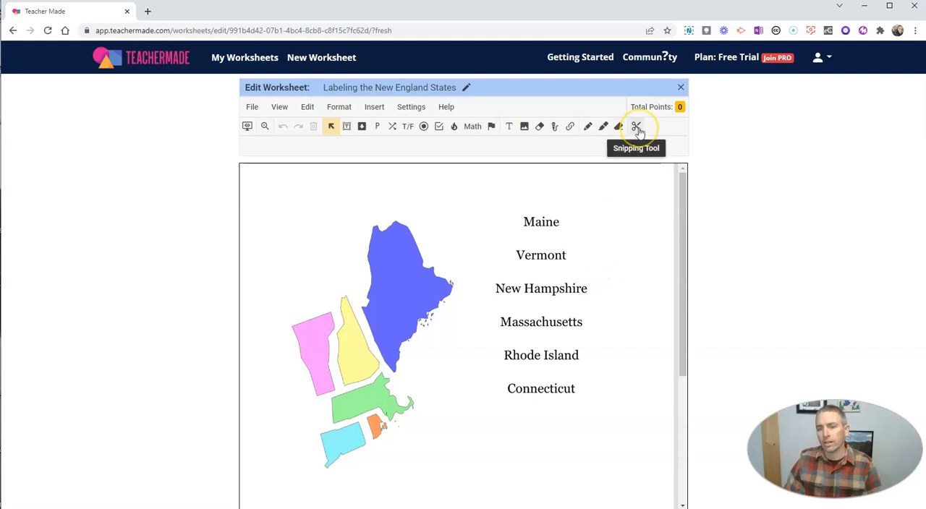
# Step: Snip out the six state names, Maine through Connecticut, as separate label pieces
pyautogui.click(637, 126)
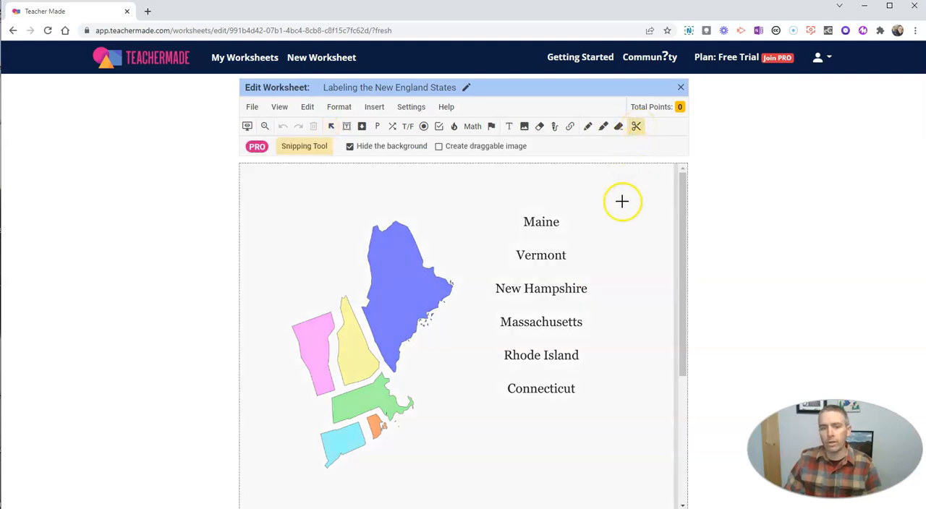
pyautogui.moveTo(520, 214)
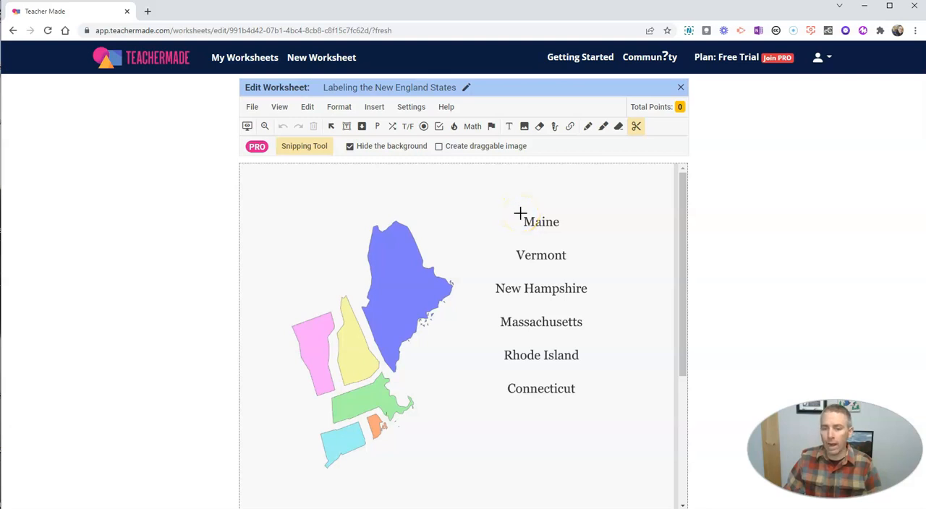
pyautogui.click(541, 223)
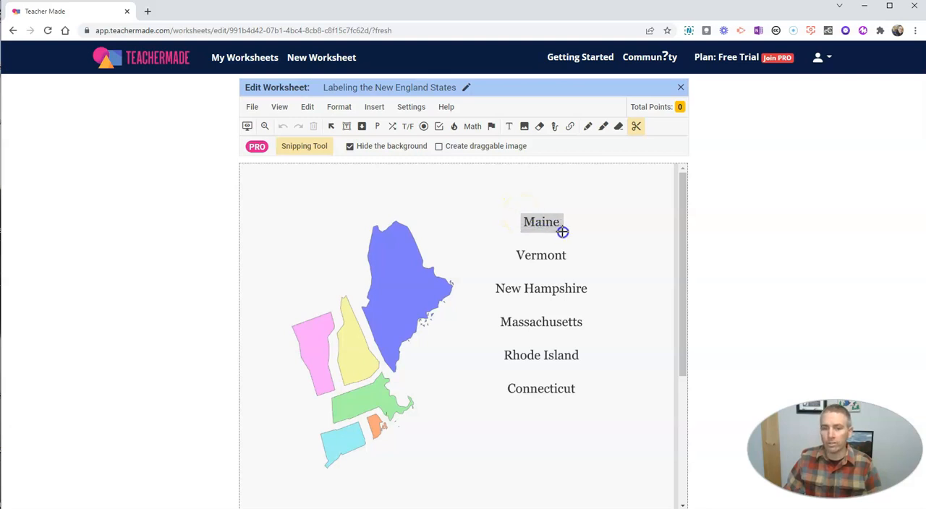
pyautogui.click(542, 223)
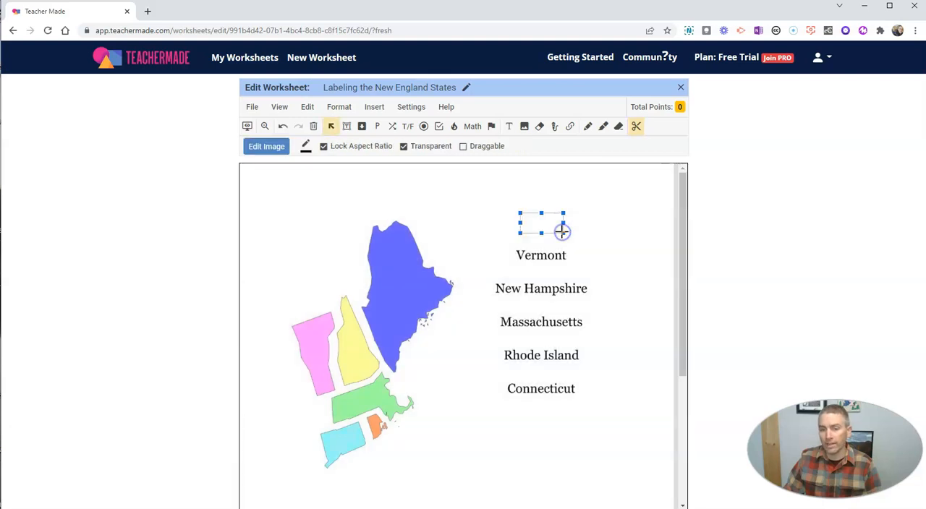
pyautogui.write('Maine')
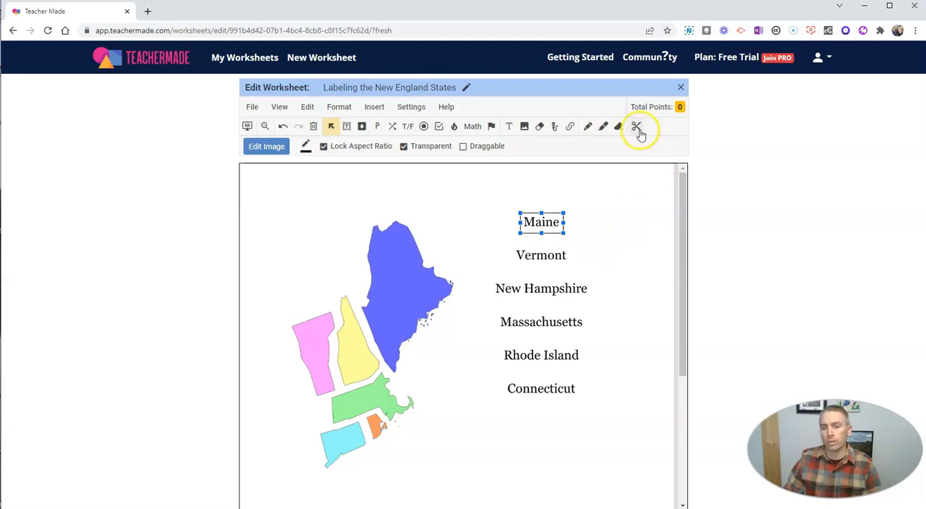
pyautogui.click(635, 126)
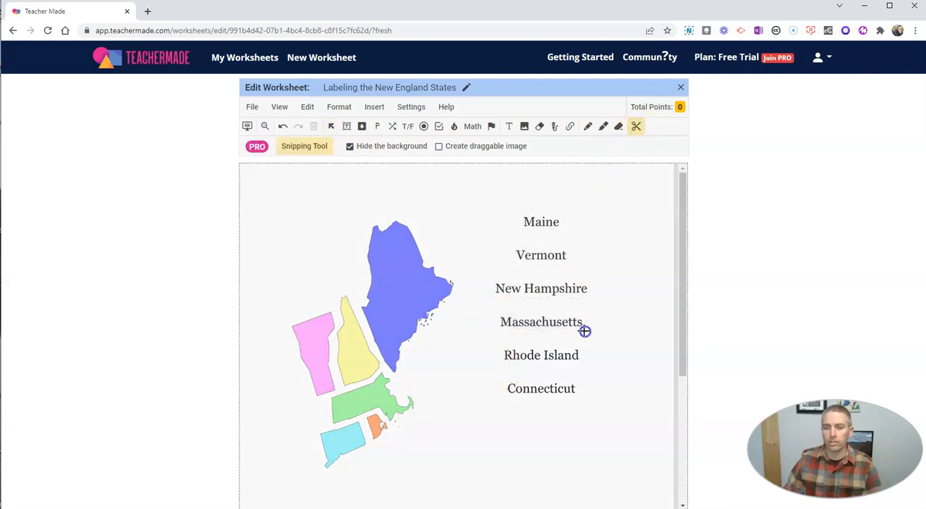
pyautogui.click(635, 126)
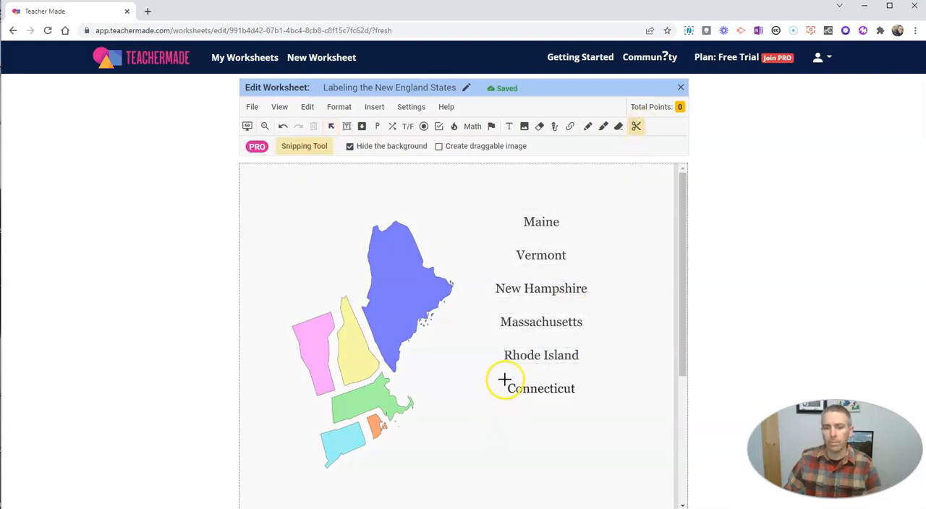
pyautogui.click(542, 388)
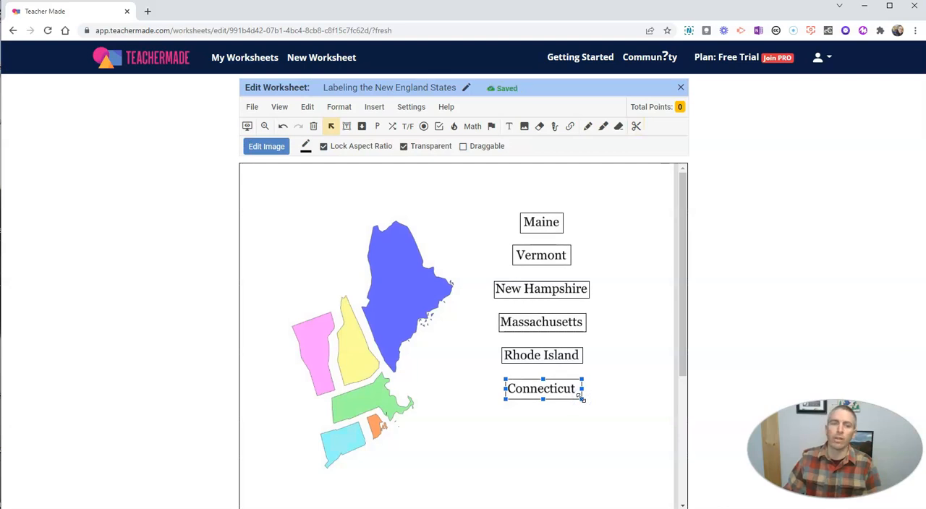
pyautogui.moveTo(587, 413)
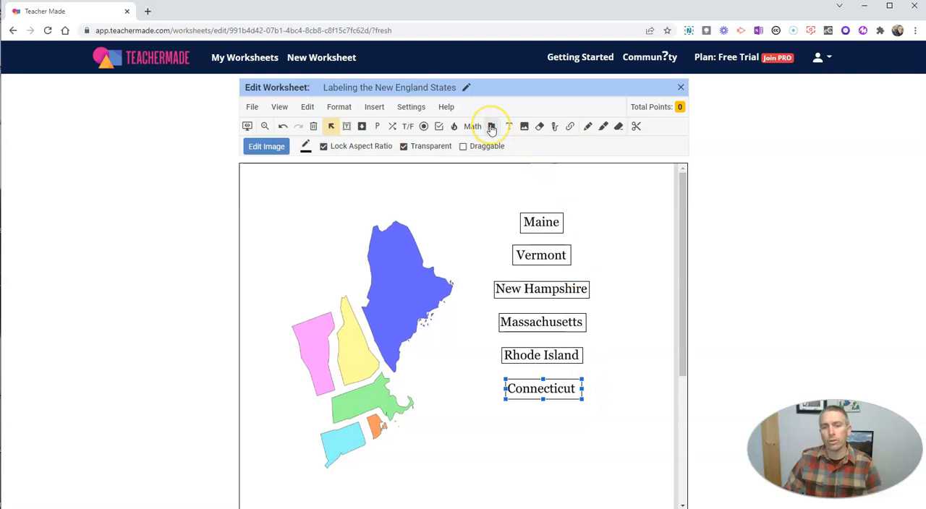
pyautogui.moveTo(492, 126)
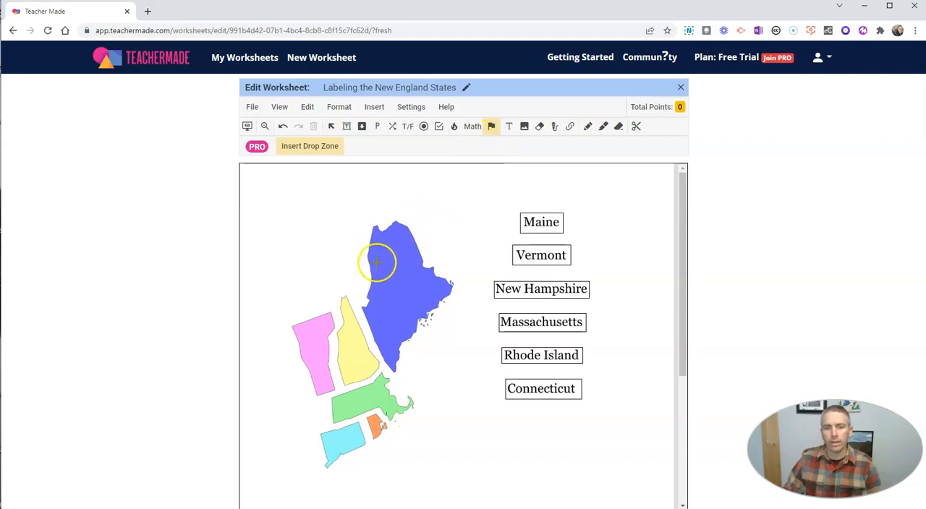
# Step: Draw a drop zone on each coloured state shape — blue, yellow, light blue and orange among them
pyautogui.moveTo(376, 261); pyautogui.dragTo(427, 261)
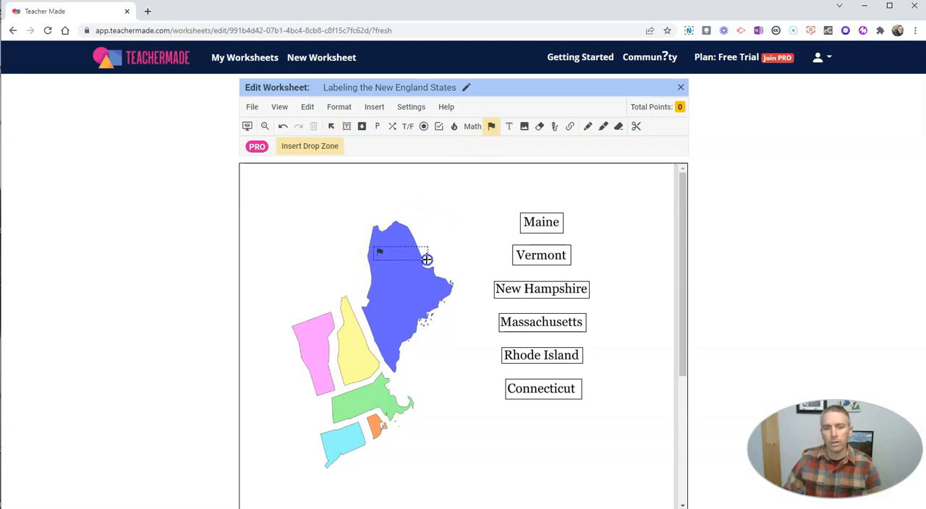
pyautogui.click(393, 253)
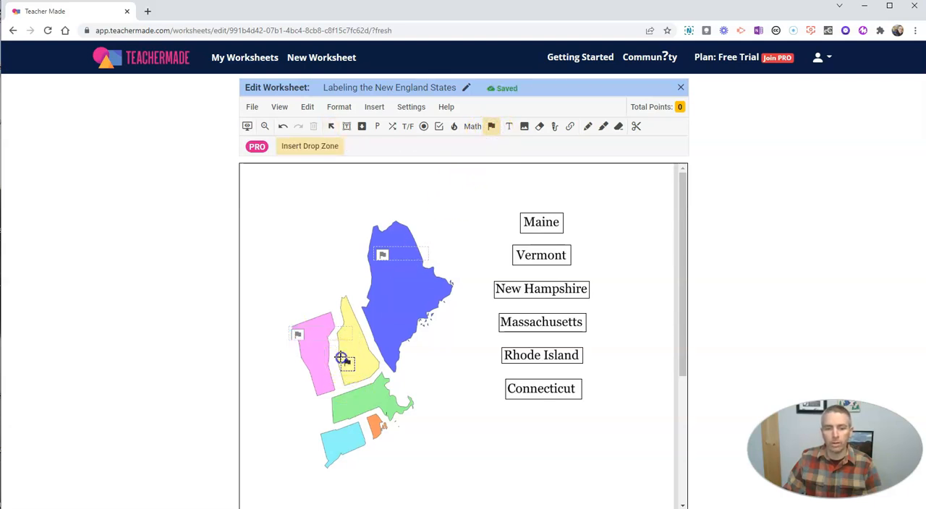
pyautogui.click(348, 365)
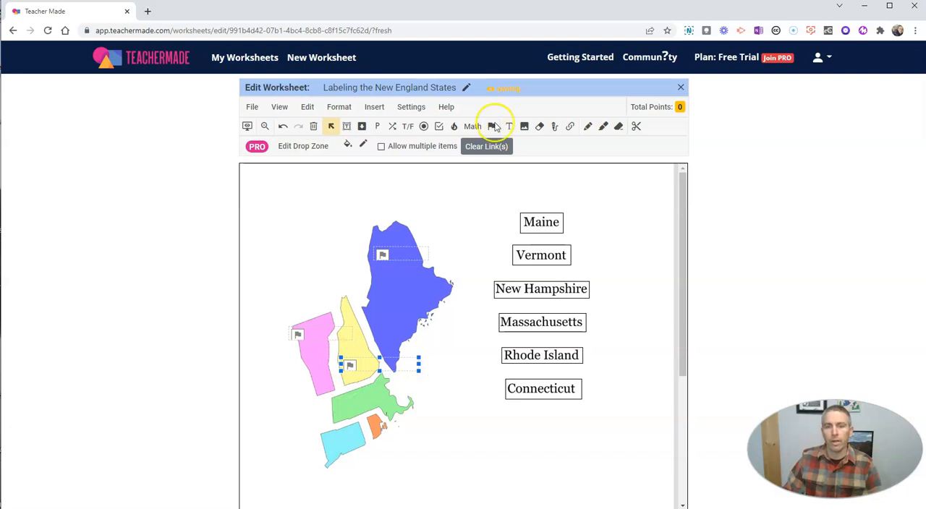
pyautogui.click(492, 126)
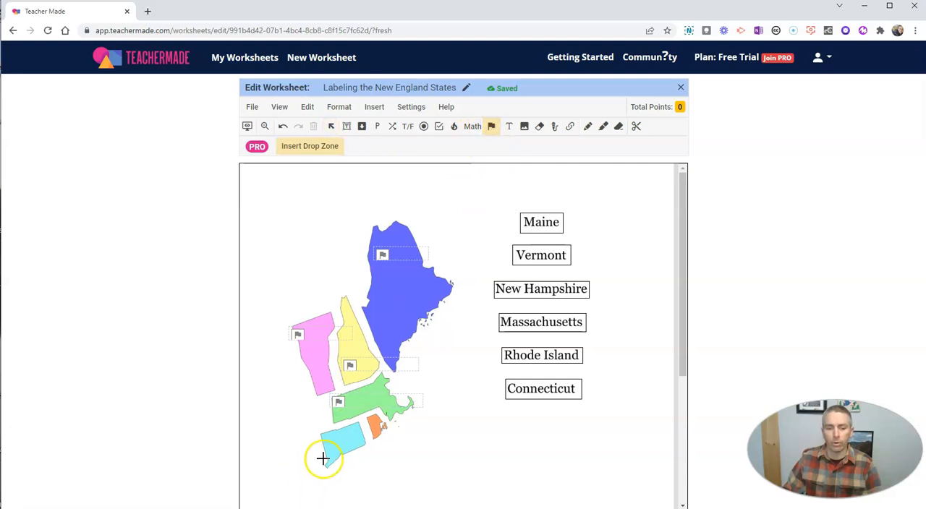
pyautogui.moveTo(324, 457); pyautogui.dragTo(388, 469)
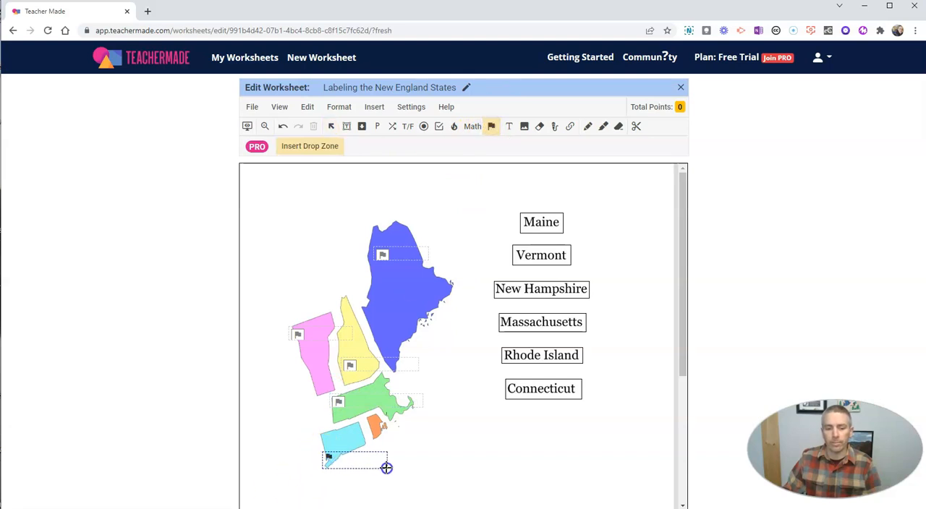
pyautogui.click(492, 126)
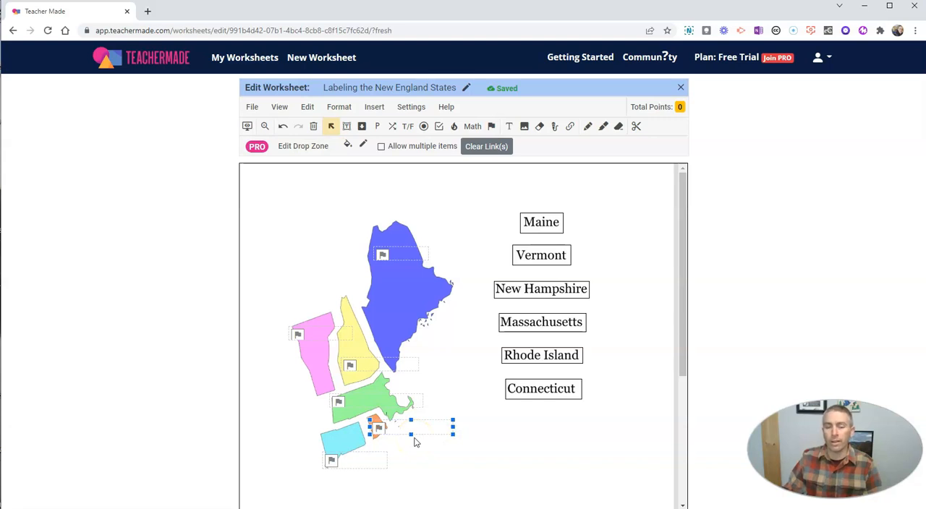
pyautogui.click(541, 222)
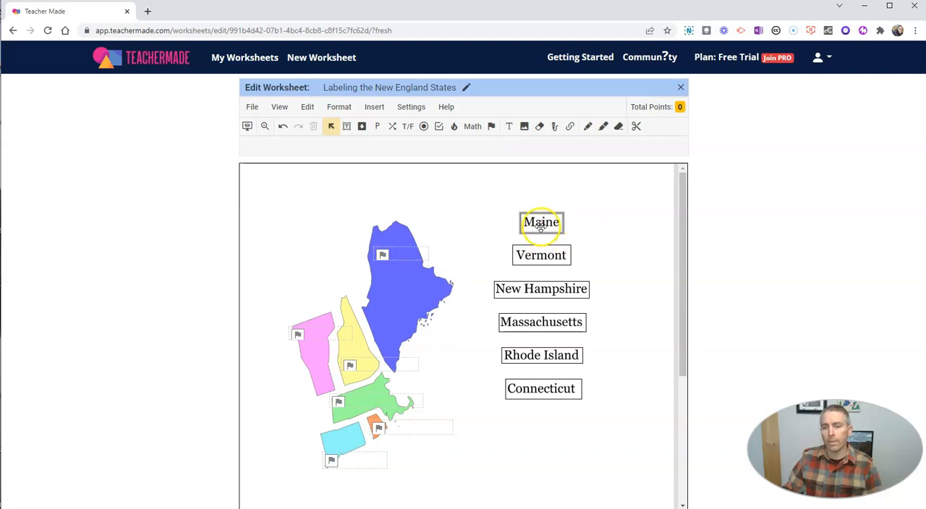
# Step: Make the Maine and Vermont labels draggable, linked to their state drop zones and worth 5 points each
pyautogui.click(541, 223)
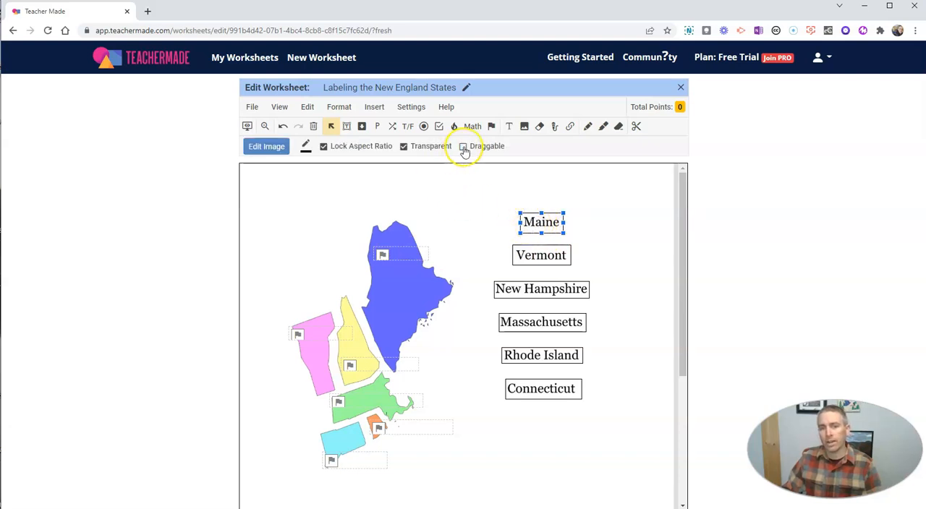
pyautogui.click(463, 145)
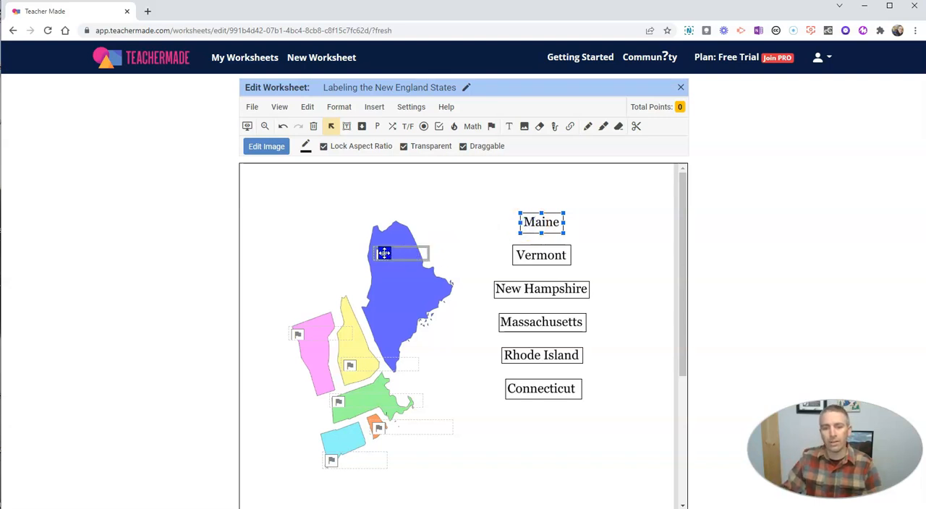
pyautogui.moveTo(541, 223); pyautogui.dragTo(382, 258)
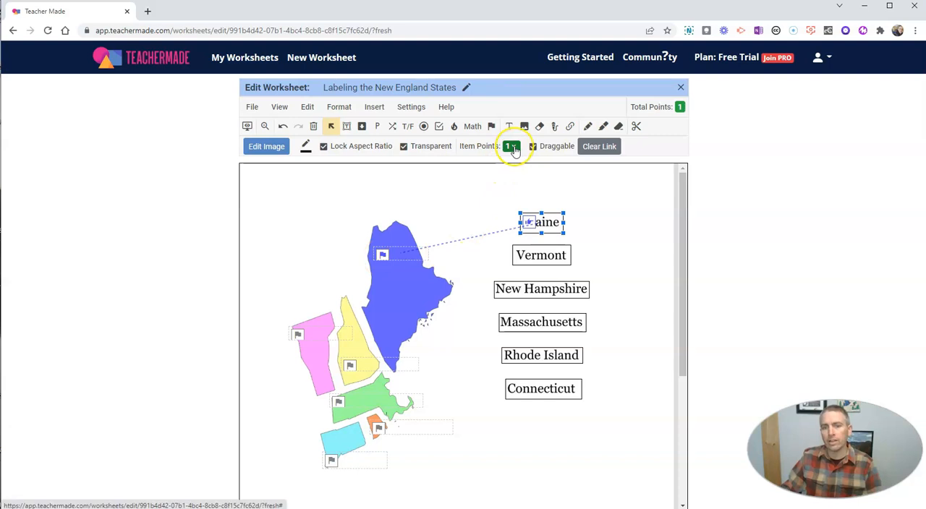
pyautogui.click(512, 145)
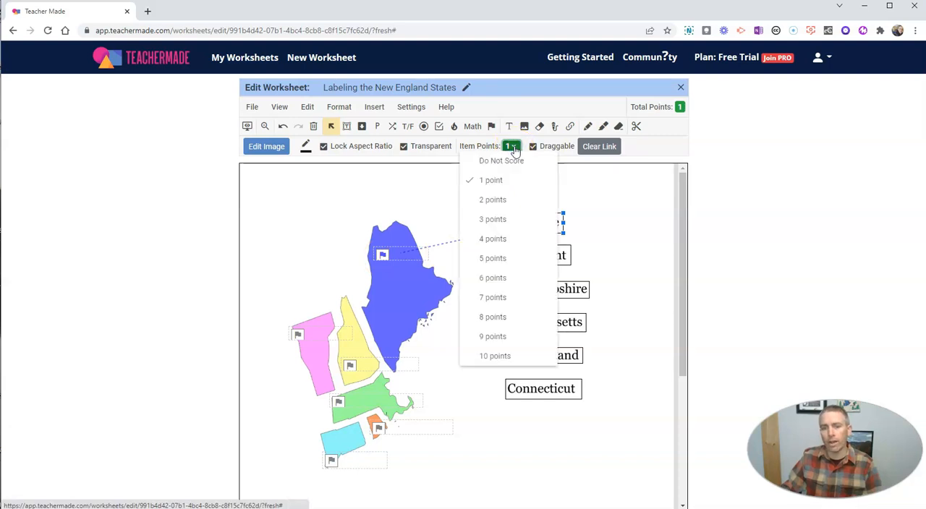
pyautogui.click(493, 258)
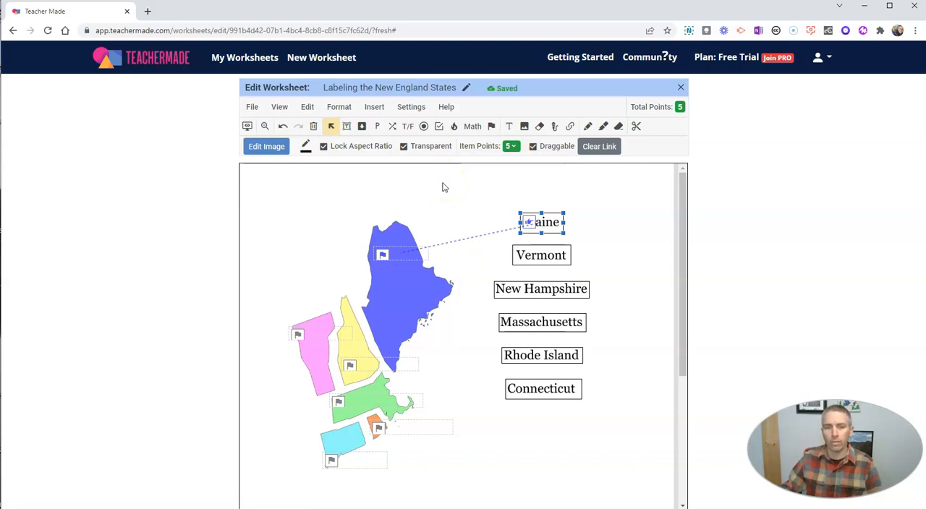
pyautogui.click(541, 255)
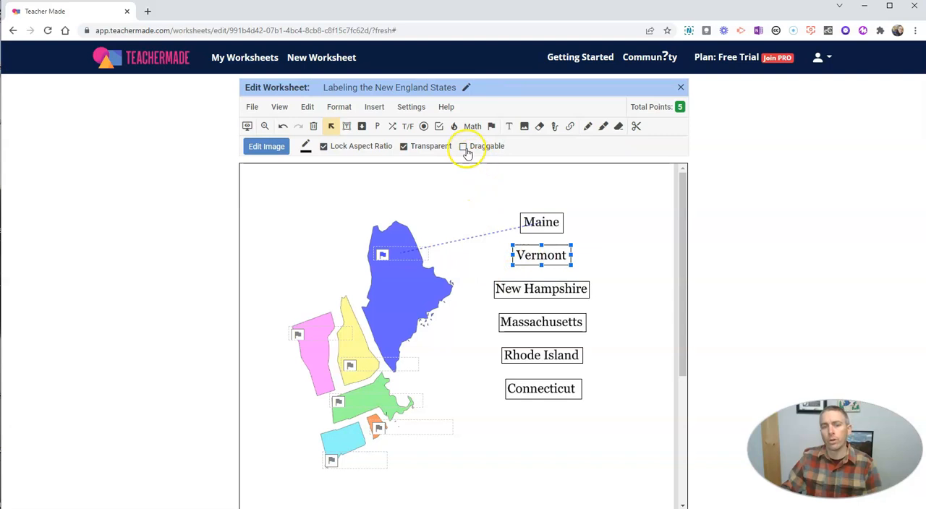
pyautogui.click(463, 146)
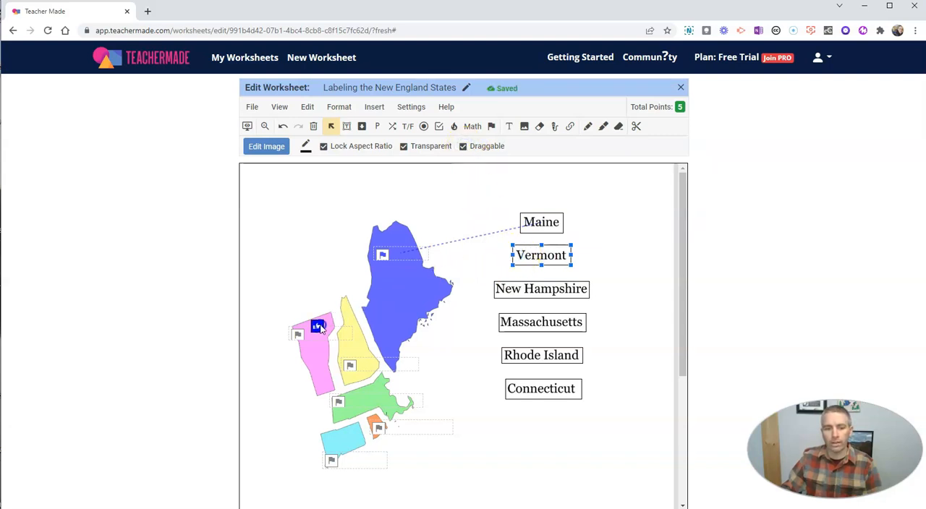
pyautogui.click(318, 327)
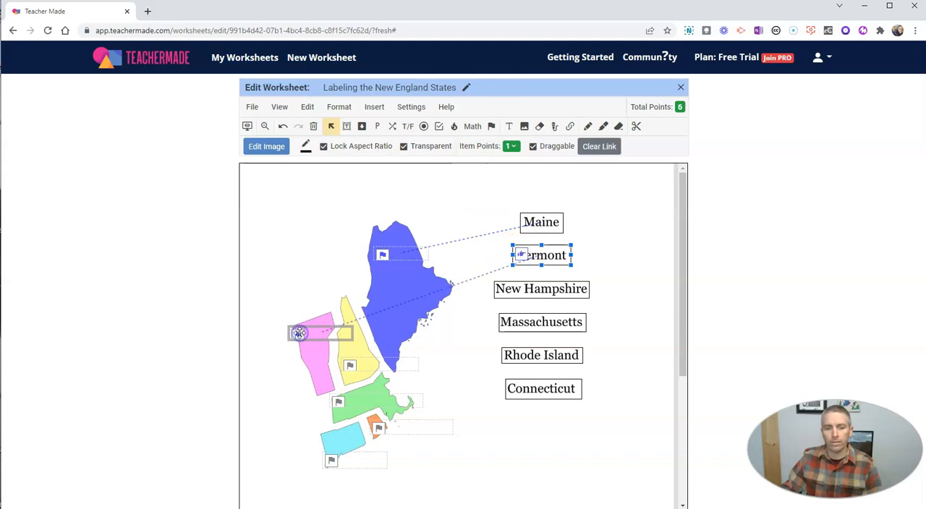
pyautogui.click(510, 145)
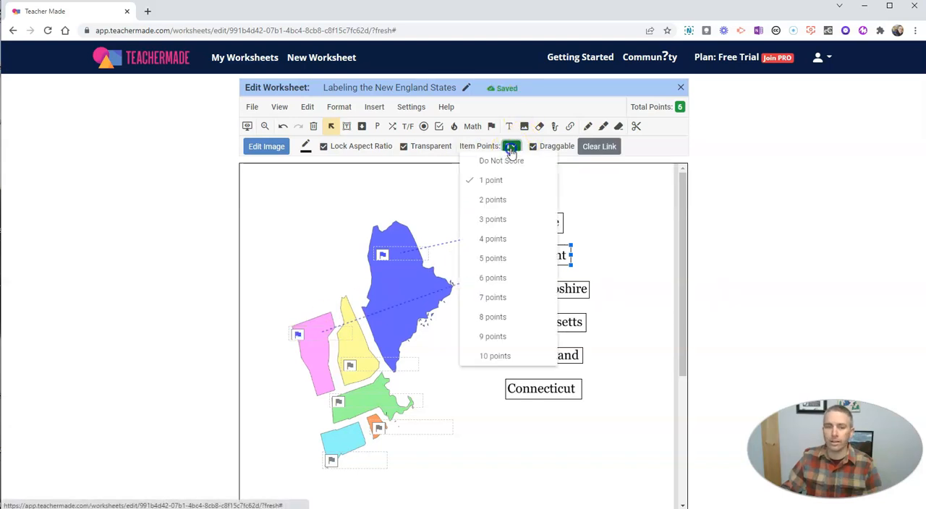
pyautogui.click(492, 257)
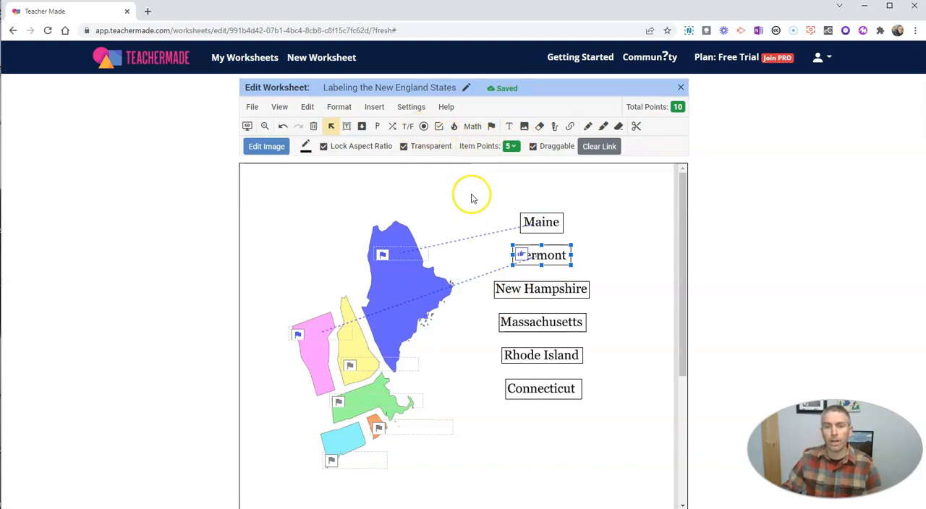
# Step: Make the New Hampshire and Massachusetts labels draggable answers, with New Hampshire worth 5 points
pyautogui.click(541, 289)
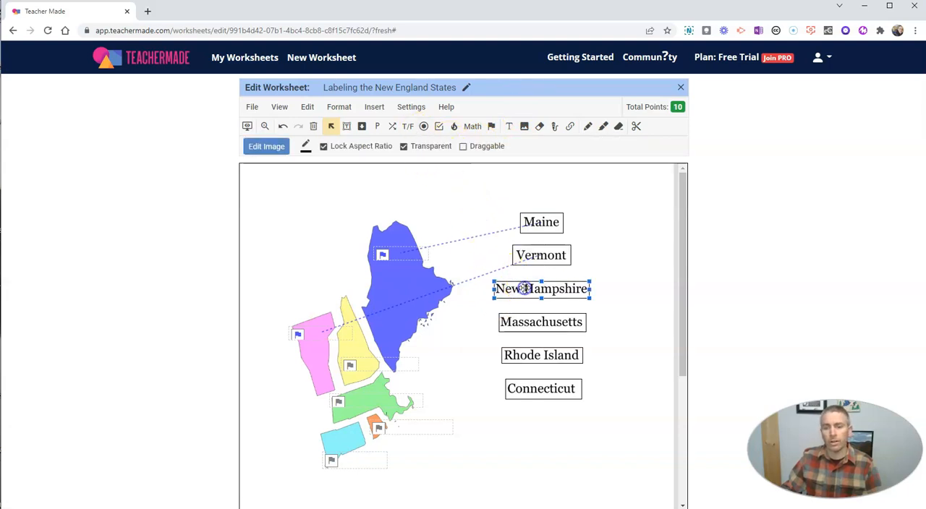
pyautogui.click(463, 144)
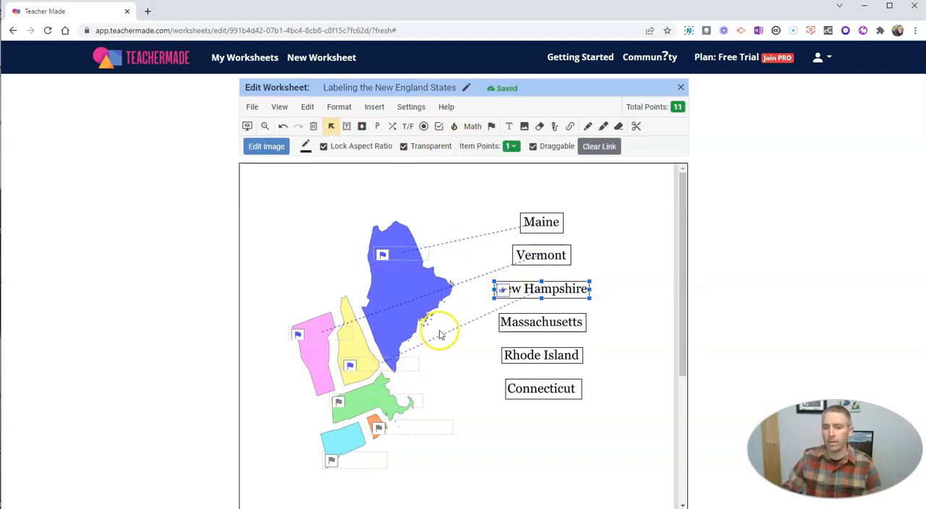
pyautogui.click(512, 145)
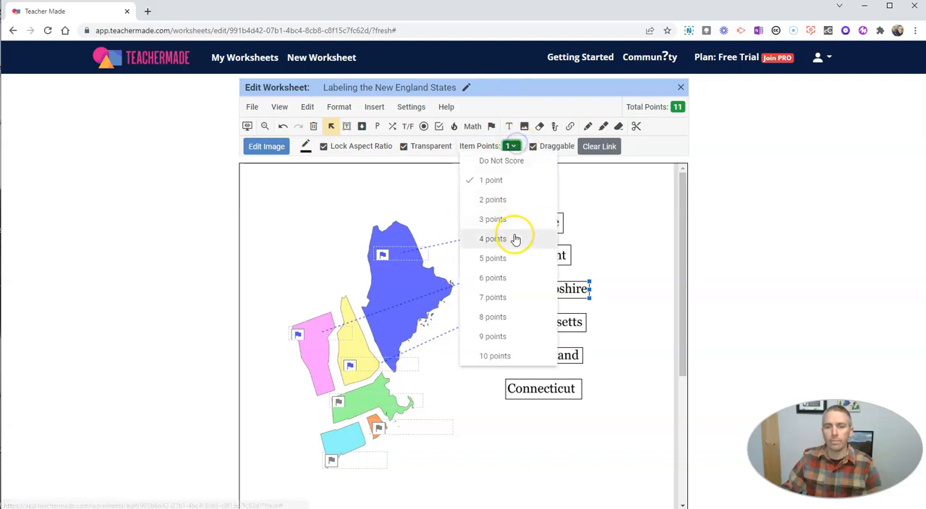
pyautogui.click(492, 239)
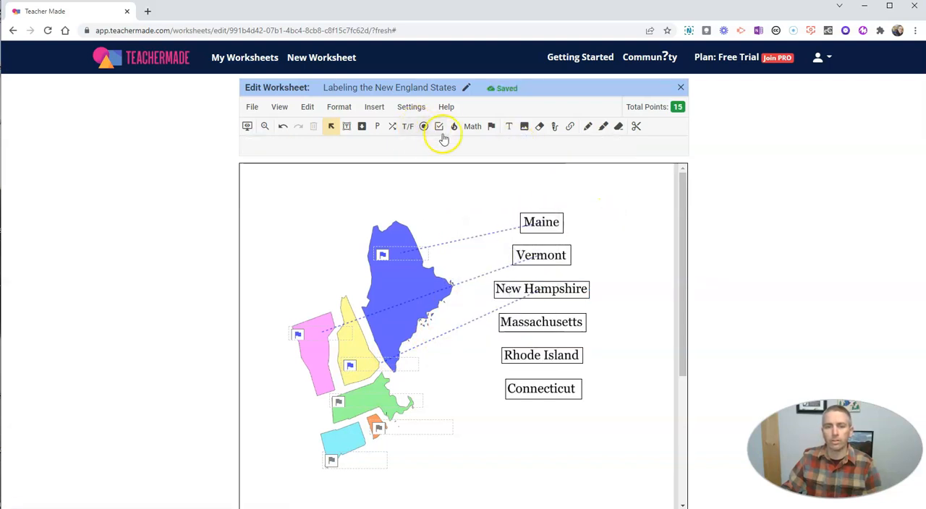
pyautogui.click(541, 322)
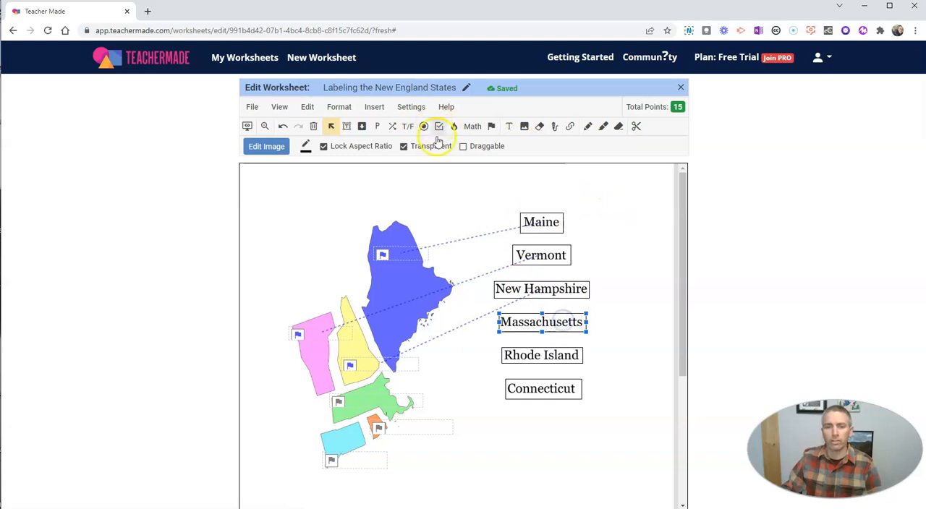
pyautogui.moveTo(455, 126)
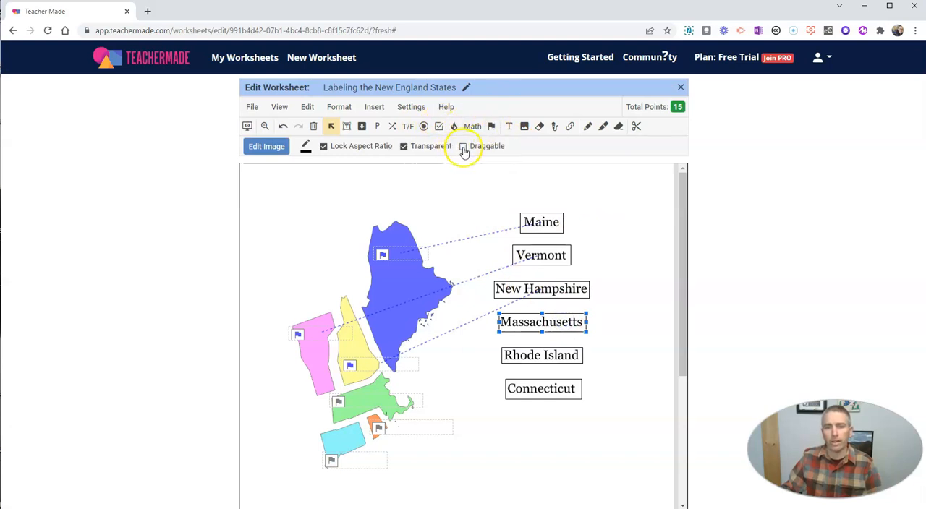
pyautogui.click(463, 144)
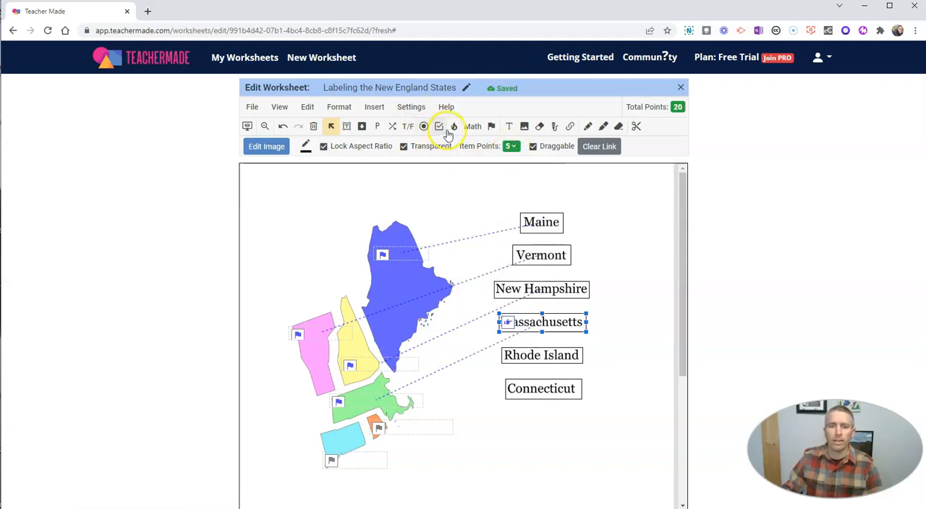
pyautogui.click(620, 322)
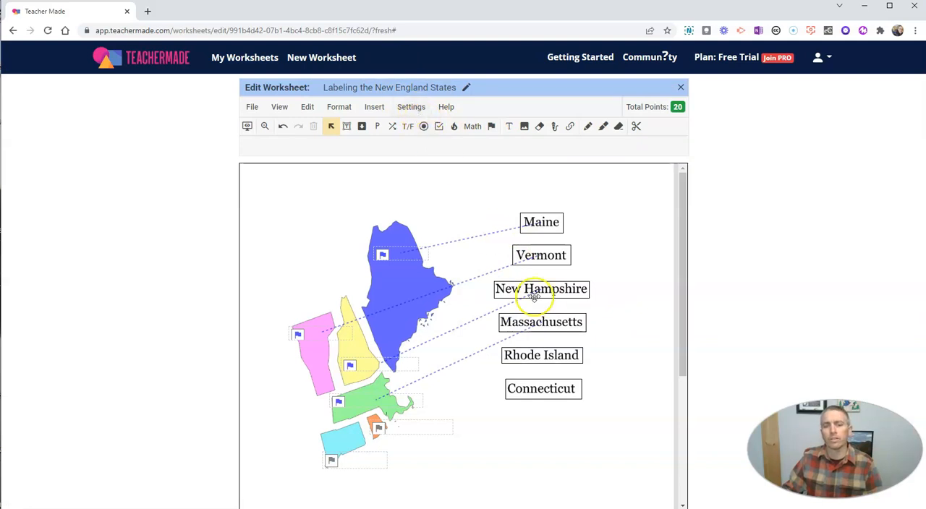
# Step: Make Rhode Island a draggable 10-point answer and Connecticut a draggable 5-point answer
pyautogui.click(541, 354)
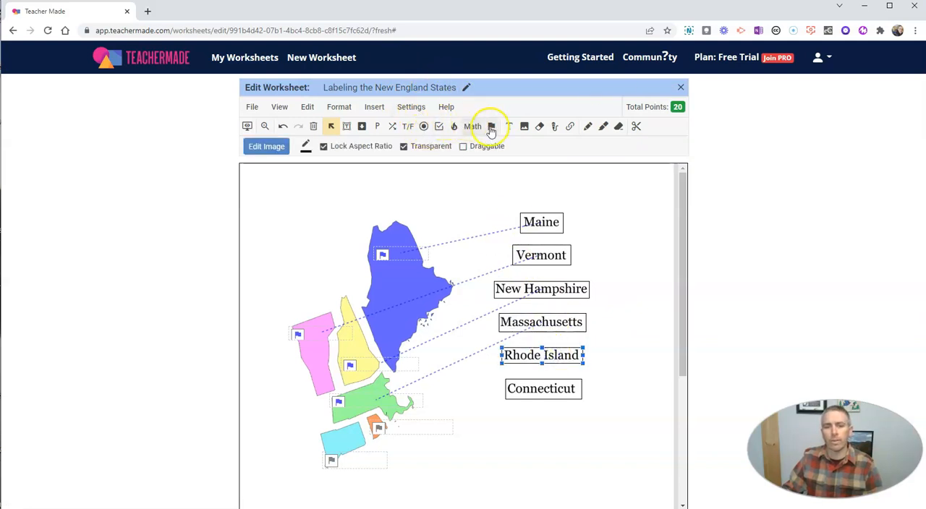
pyautogui.click(491, 126)
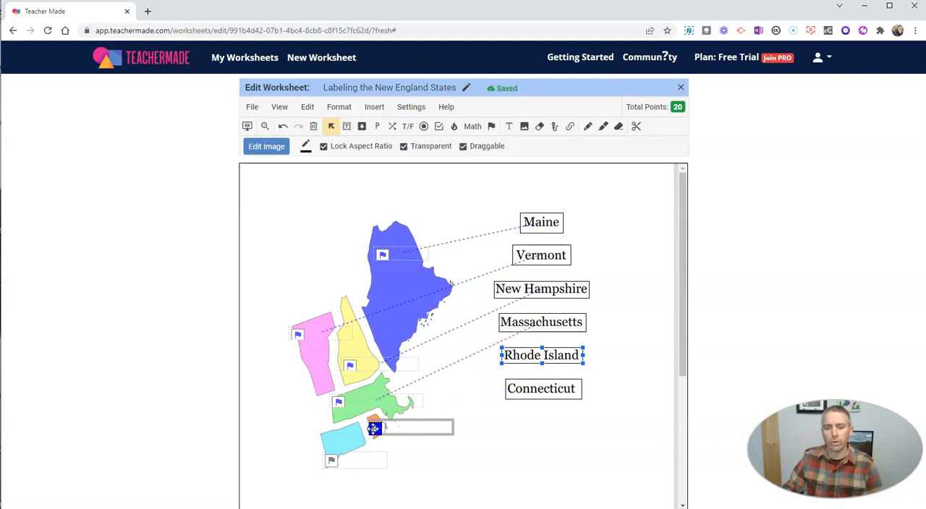
pyautogui.click(510, 144)
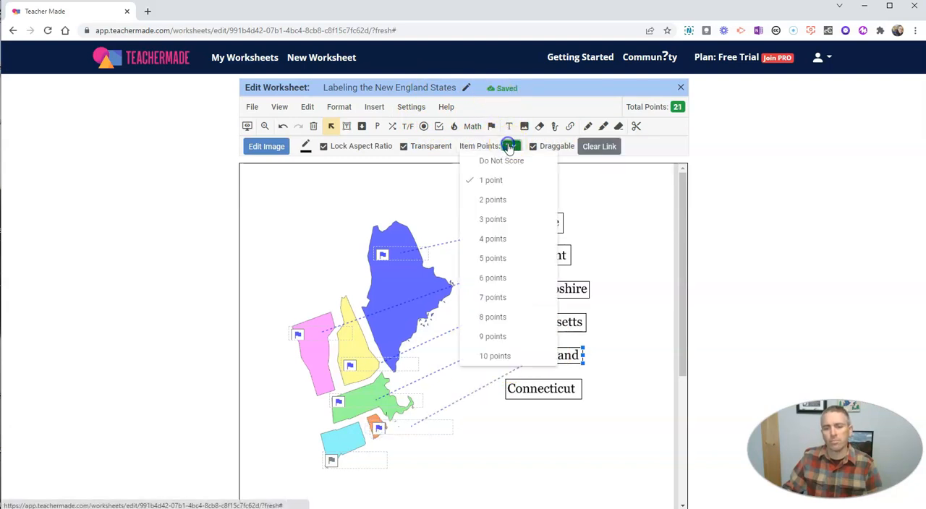
pyautogui.click(495, 354)
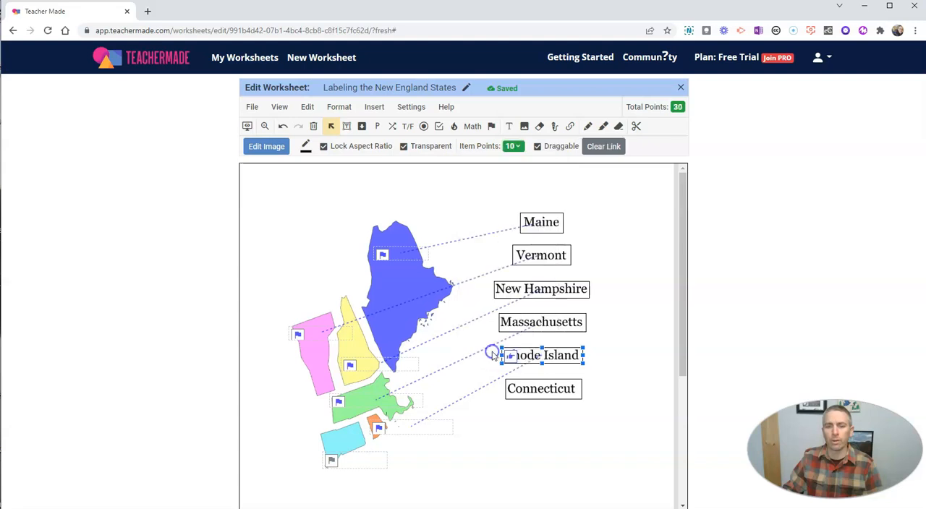
pyautogui.click(541, 388)
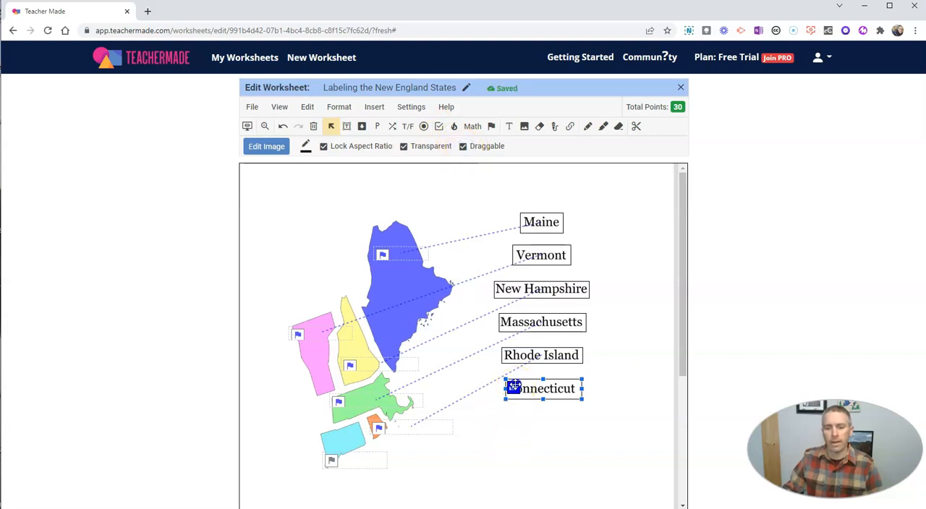
pyautogui.click(355, 460)
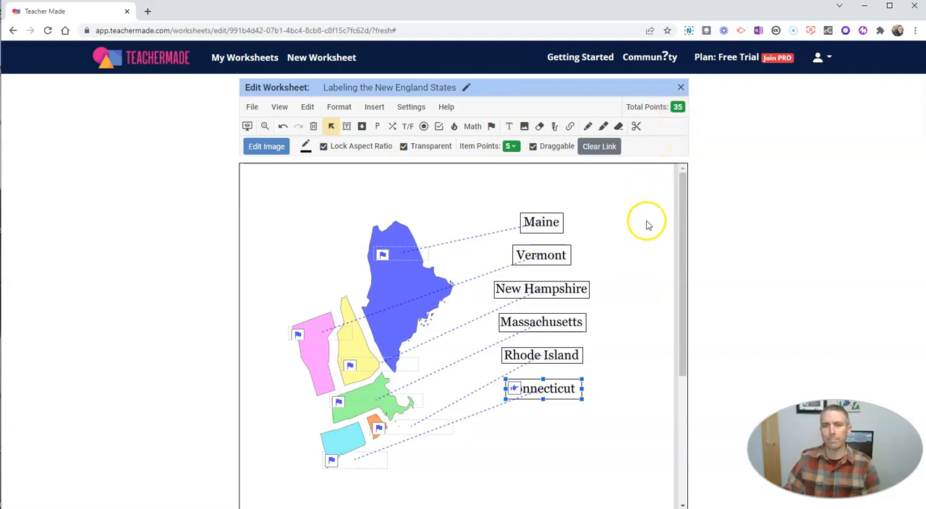
pyautogui.scroll(-3)
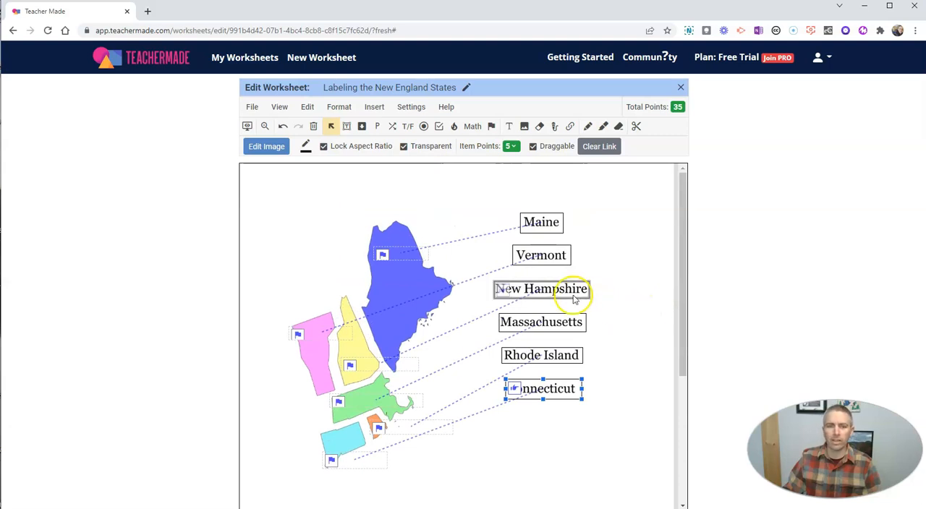
# Step: Close the worksheet editor from the File menu to reach the worksheet's detail page
pyautogui.click(252, 107)
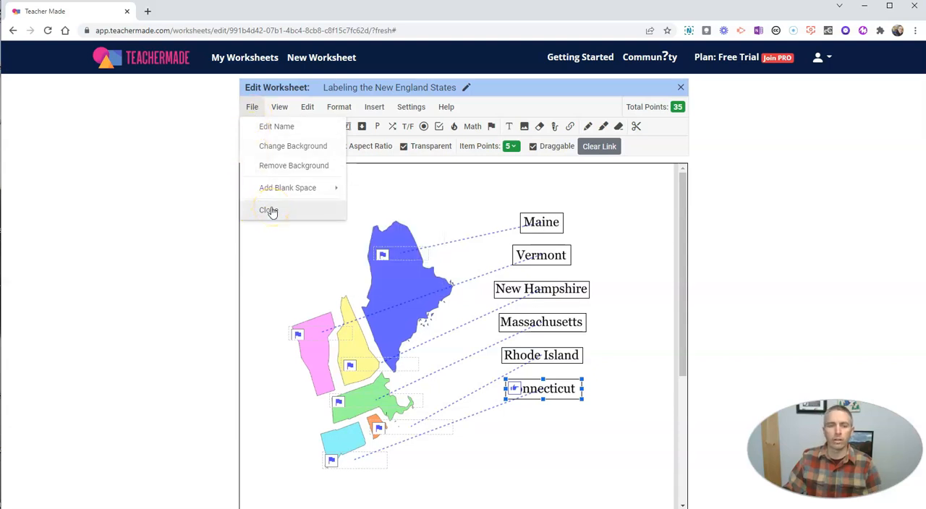
pyautogui.click(269, 210)
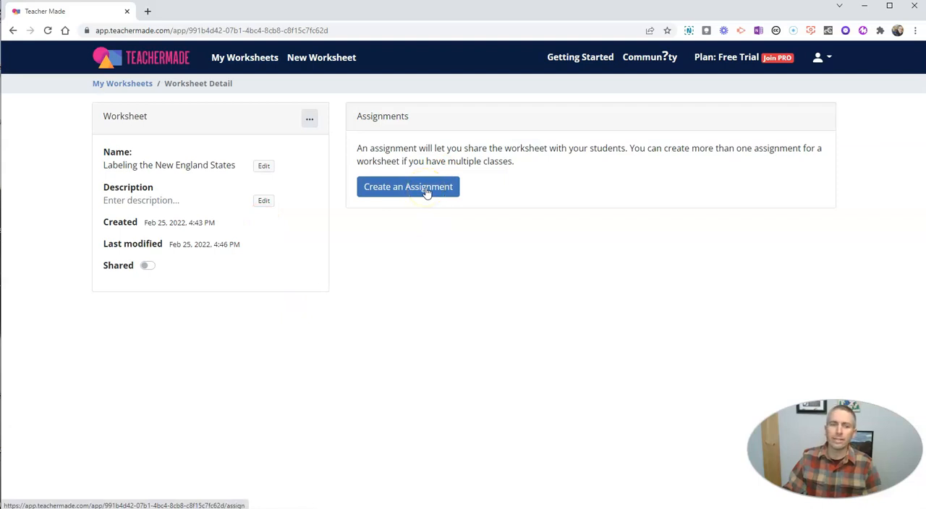
# Step: Start a new assignment for the worksheet delivered through TeacherMade
pyautogui.click(409, 187)
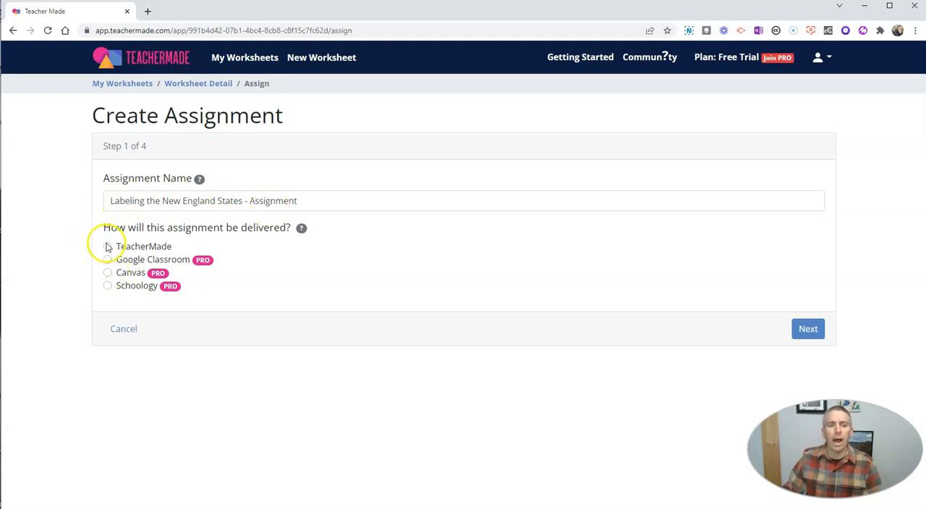
pyautogui.click(107, 246)
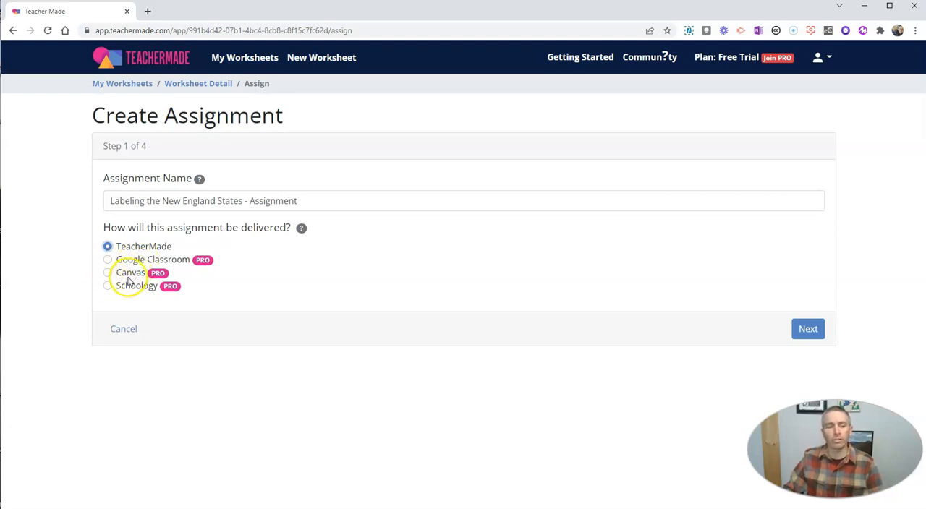
pyautogui.moveTo(161, 94)
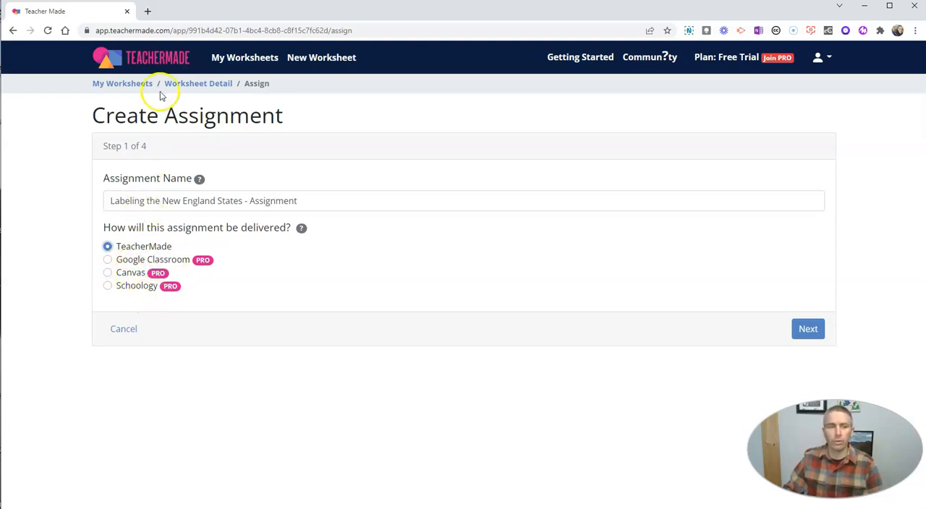
pyautogui.click(807, 328)
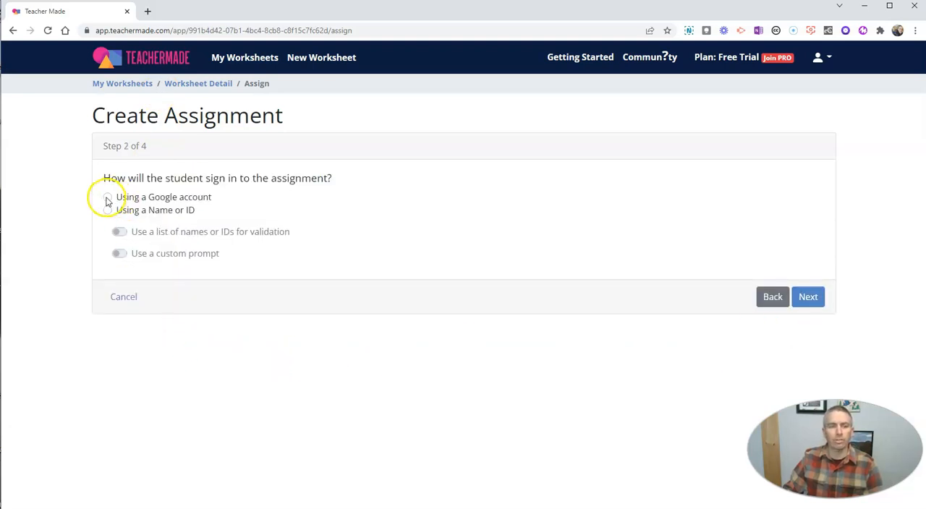
# Step: Choose Google account sign-in, continue through the scoring and student tools steps, and save the assignment
pyautogui.click(107, 197)
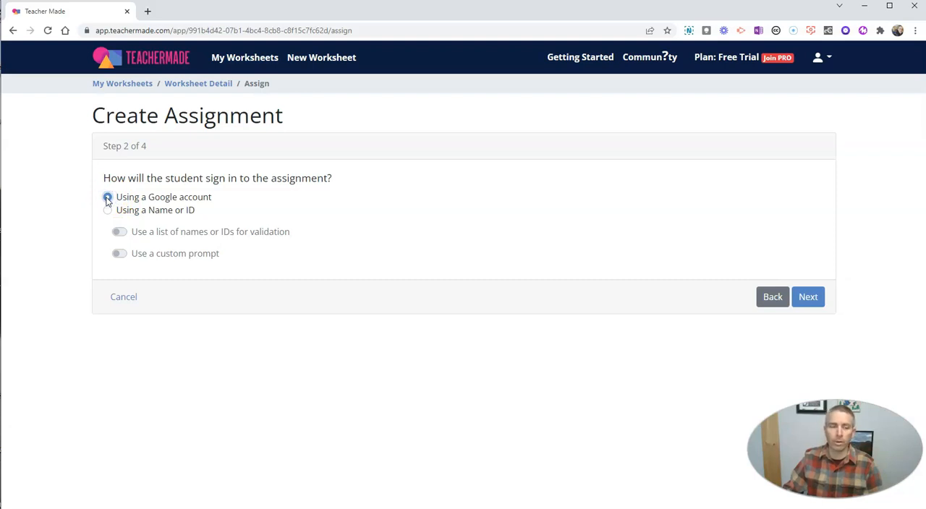
pyautogui.click(107, 197)
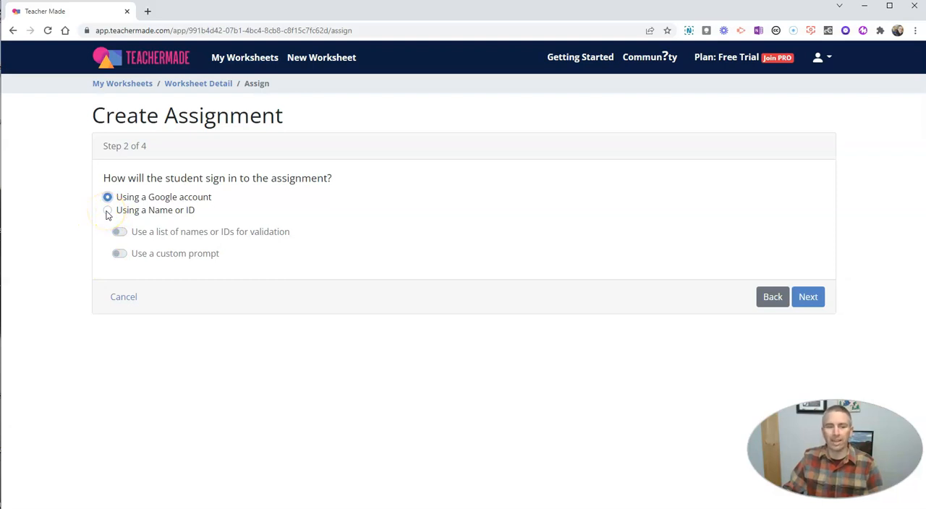
pyautogui.click(808, 296)
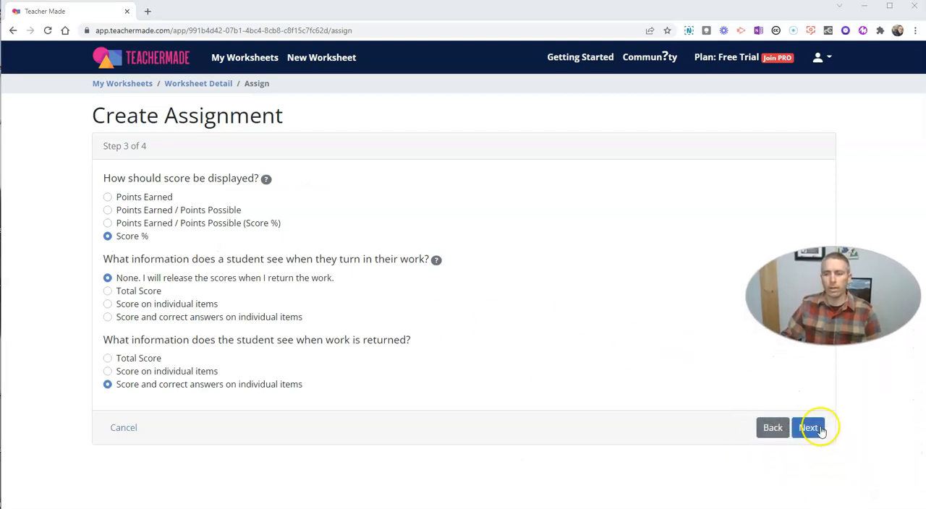
pyautogui.click(809, 429)
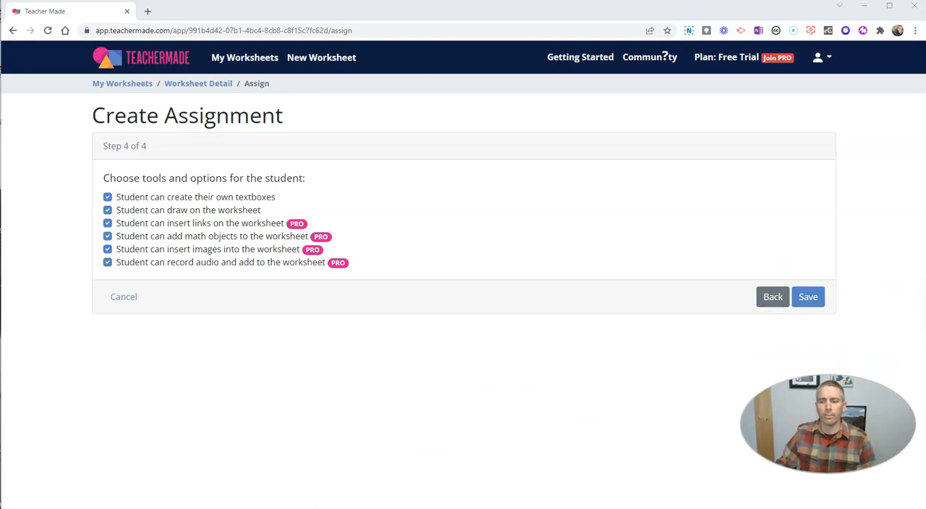
pyautogui.click(808, 296)
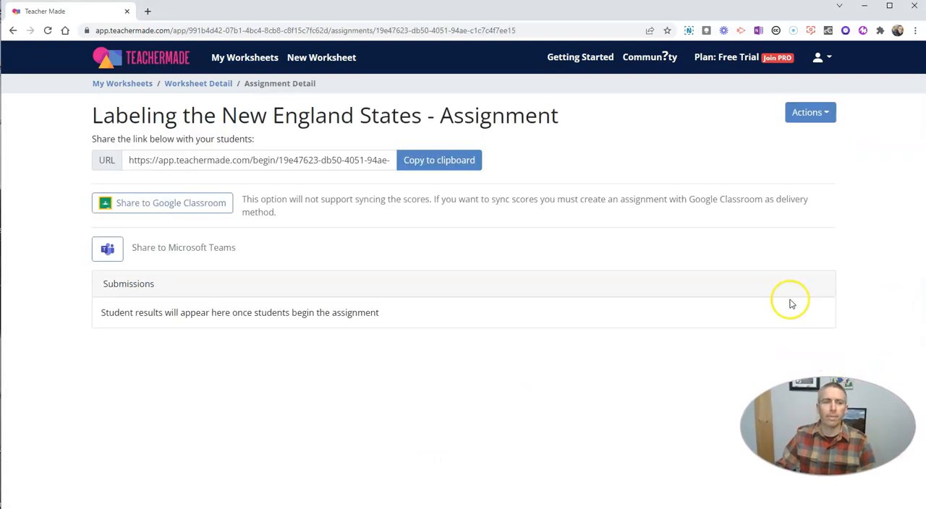
# Step: Copy the assignment's student link and open it in a private browser window
pyautogui.click(439, 160)
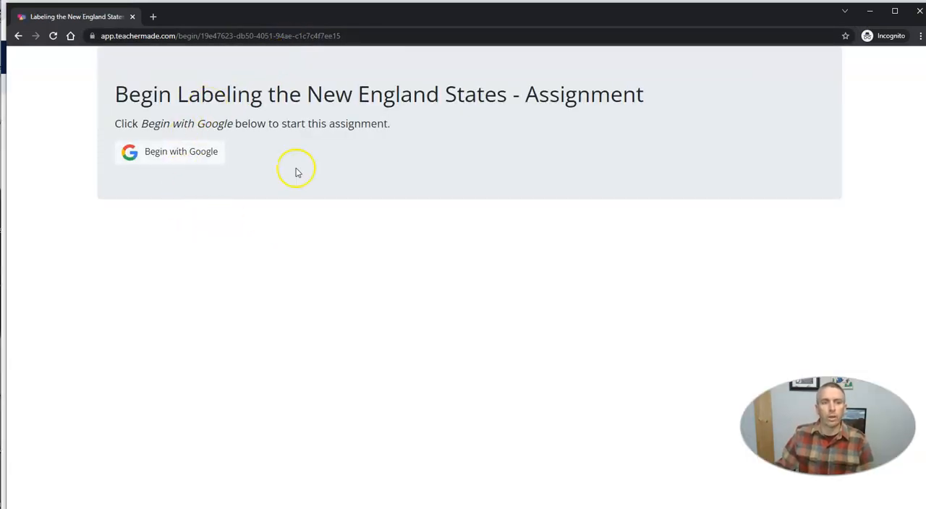
pyautogui.moveTo(194, 138)
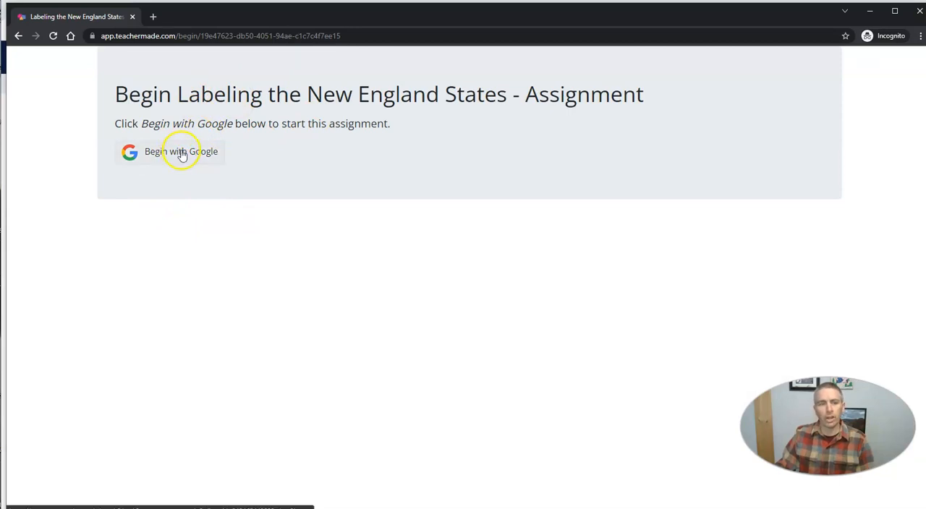
# Step: Begin with Google and sign in with the saved student account to open the worksheet
pyautogui.click(181, 150)
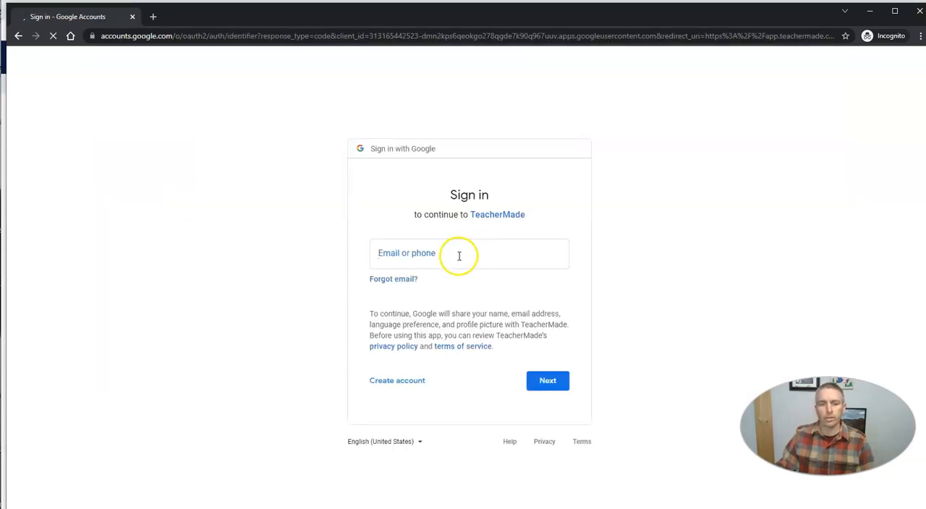
pyautogui.write('mas')
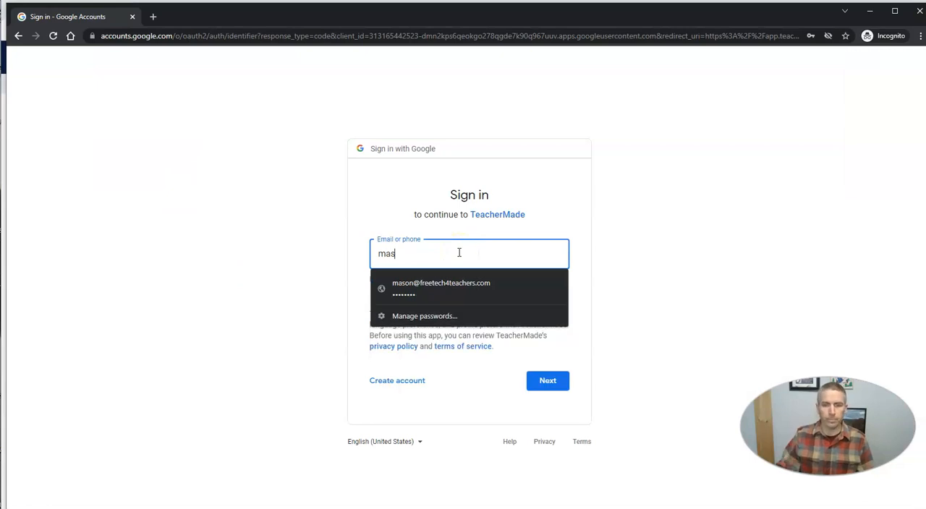
pyautogui.click(547, 381)
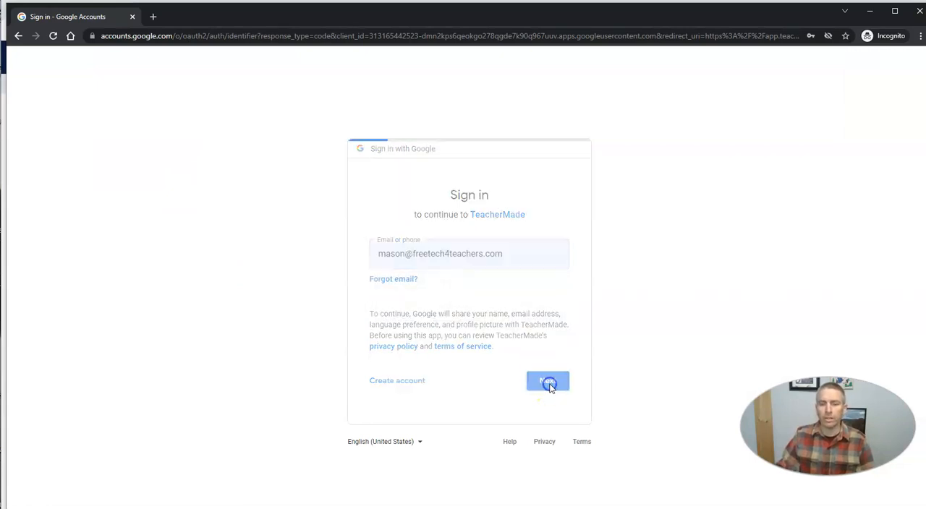
pyautogui.click(547, 382)
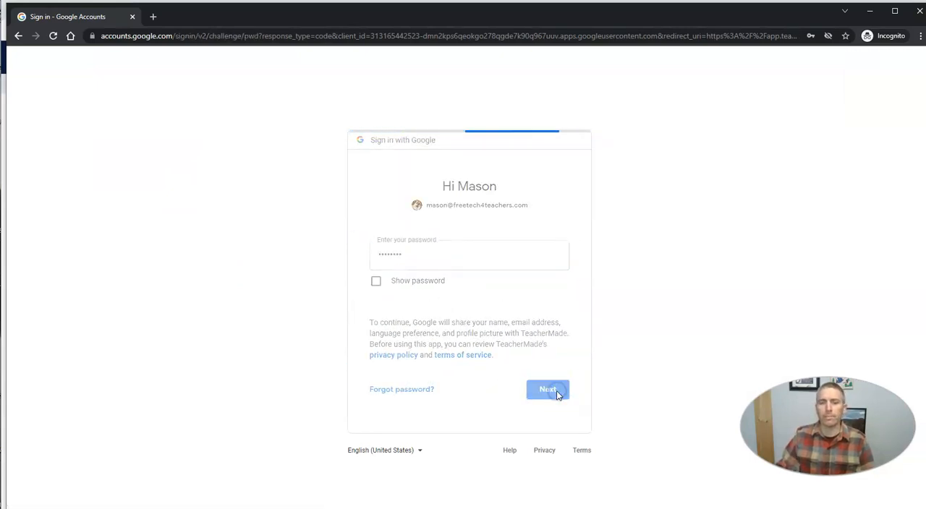
pyautogui.click(547, 389)
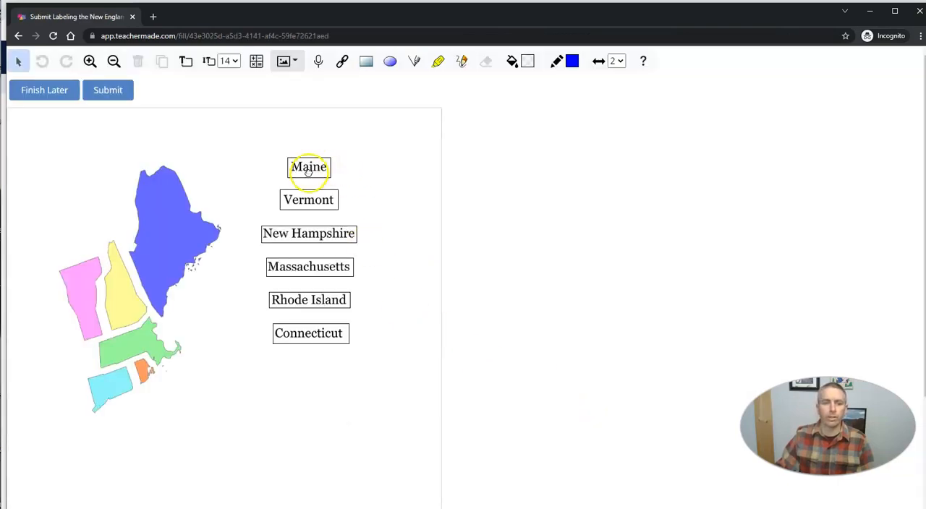
# Step: Place all six state labels on the map, with Vermont and New Hampshire landing on each other's states
pyautogui.moveTo(309, 166); pyautogui.dragTo(153, 195)
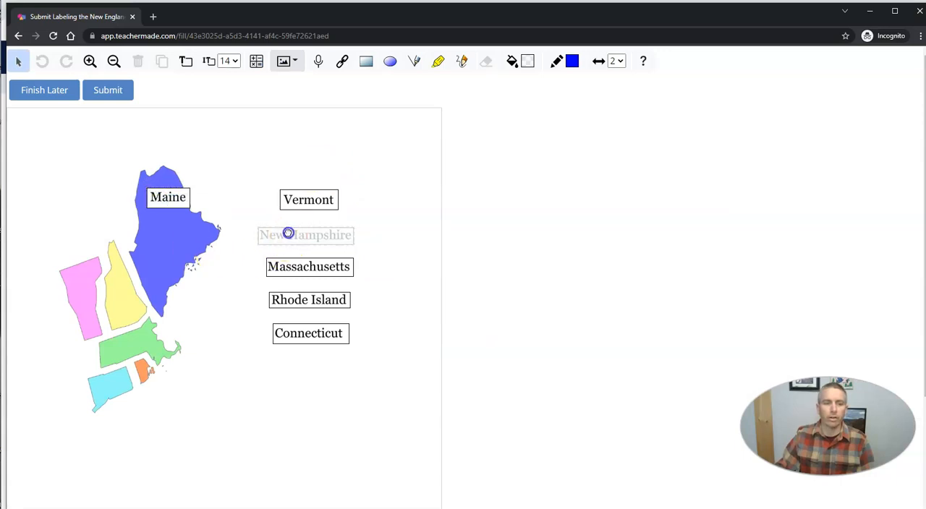
pyautogui.moveTo(305, 234); pyautogui.dragTo(87, 278)
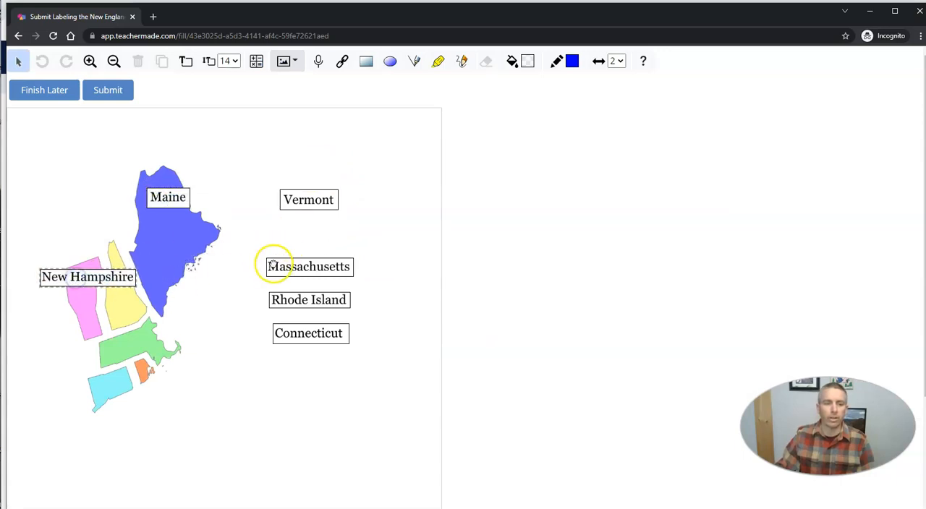
pyautogui.moveTo(310, 266); pyautogui.dragTo(200, 338)
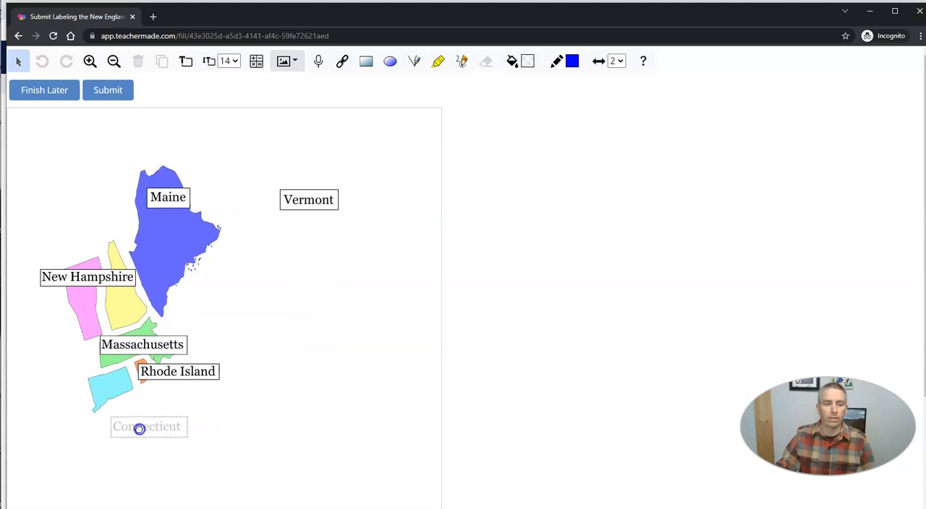
pyautogui.scroll(-3)
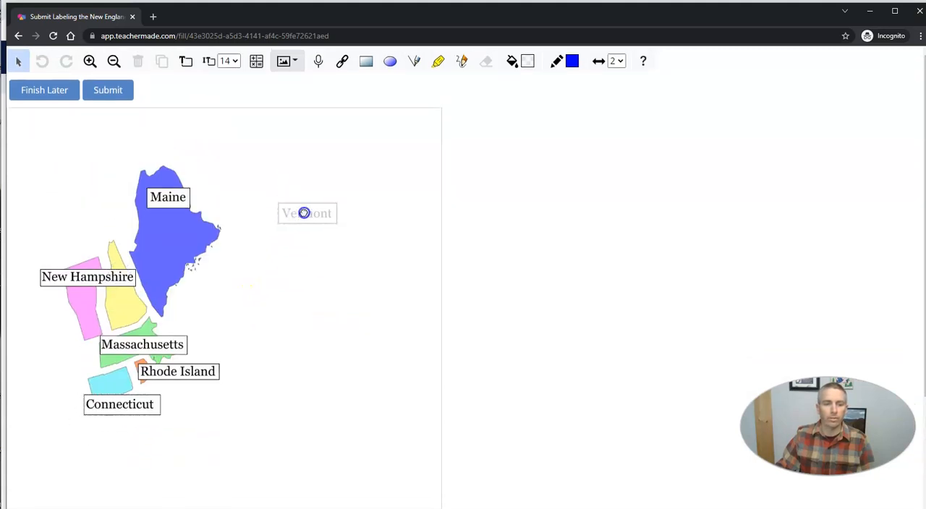
pyautogui.moveTo(307, 213); pyautogui.dragTo(107, 295)
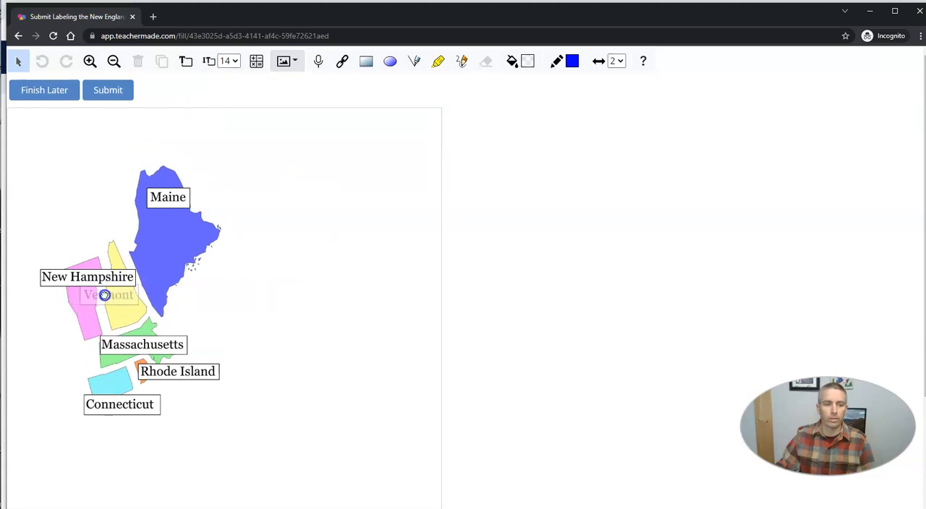
pyautogui.moveTo(107, 295); pyautogui.dragTo(146, 310)
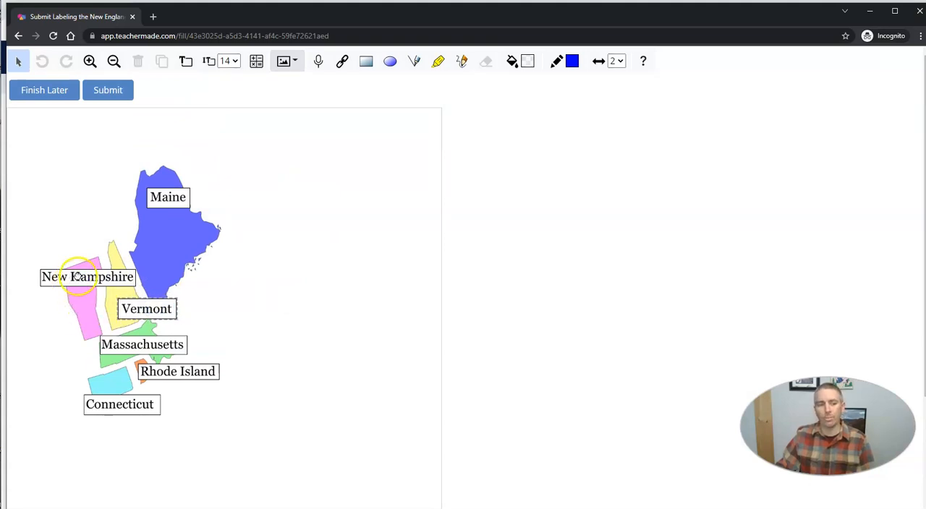
pyautogui.moveTo(239, 340)
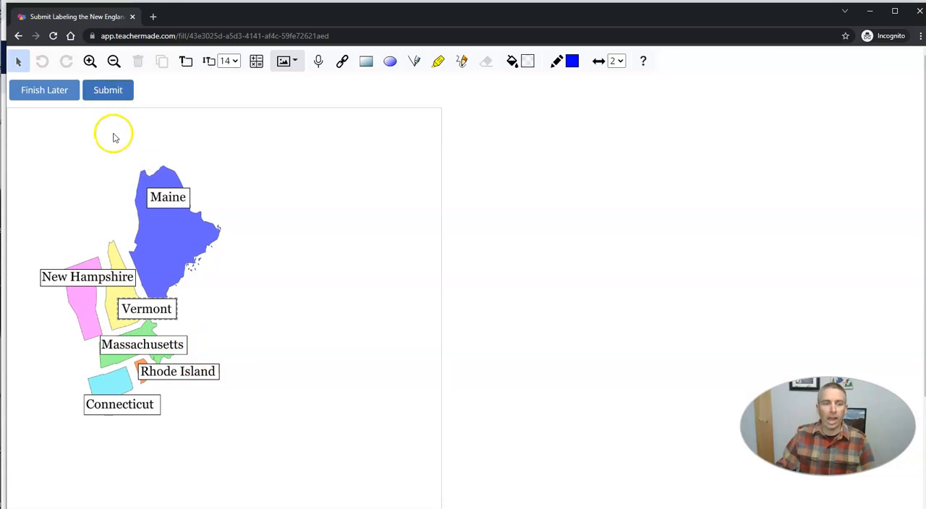
# Step: Submit the finished worksheet and confirm, producing a 71.43% score
pyautogui.click(107, 90)
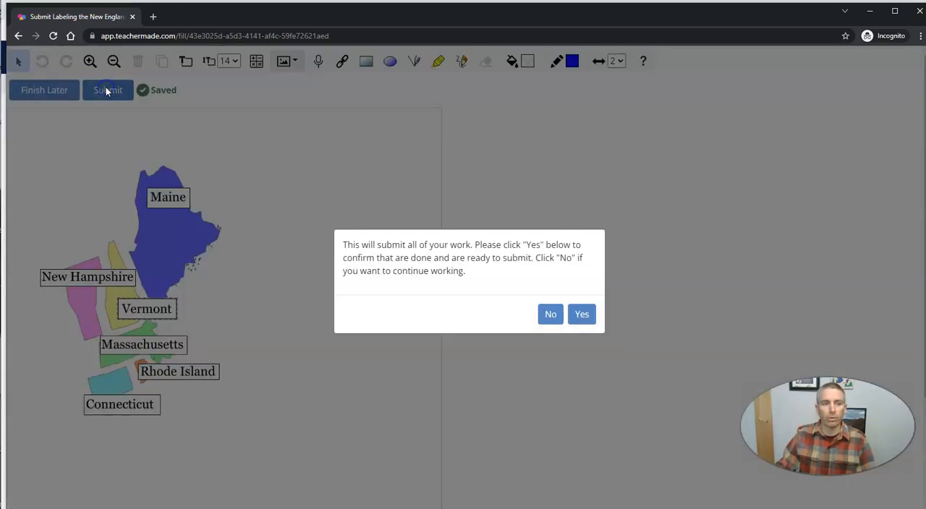
pyautogui.click(581, 314)
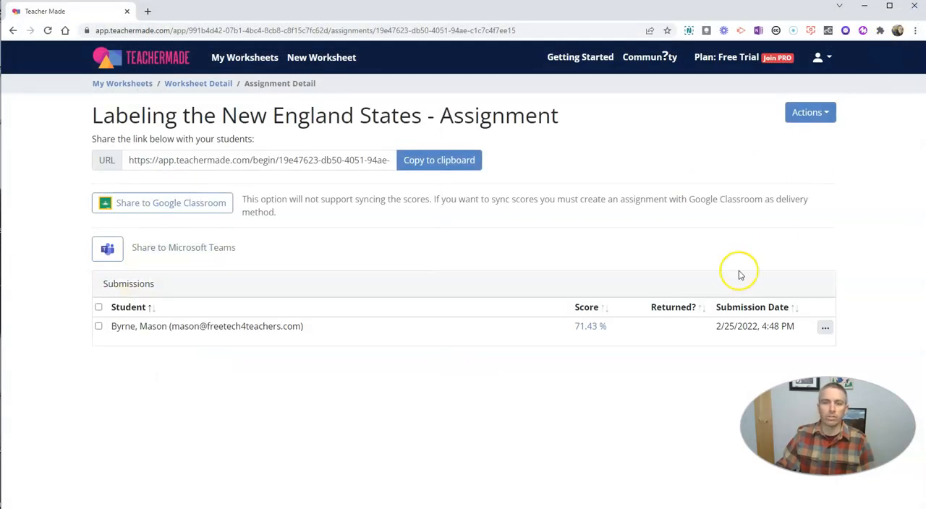
pyautogui.moveTo(122, 84)
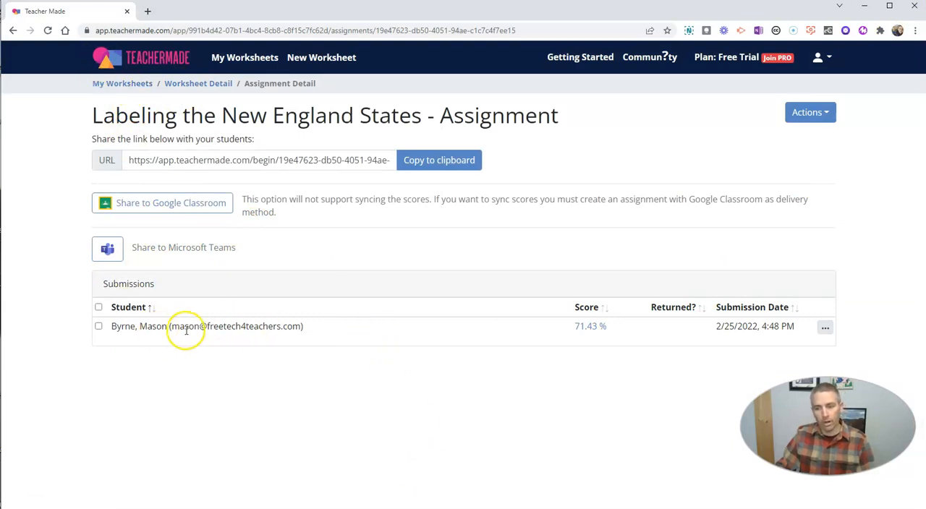
pyautogui.moveTo(249, 330)
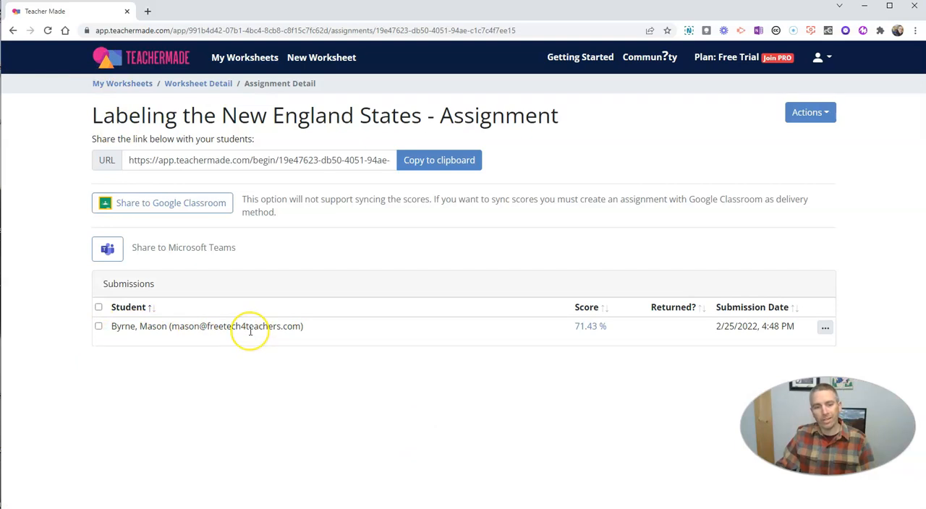
pyautogui.moveTo(544, 323)
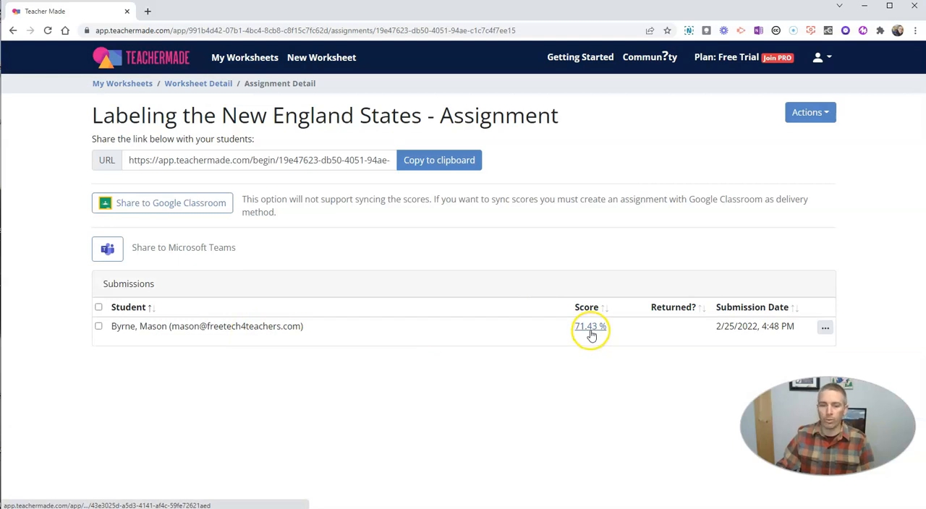
# Step: Open the 71.43% submission showing Vermont and New Hampshire flagged, scored 25/35
pyautogui.click(590, 327)
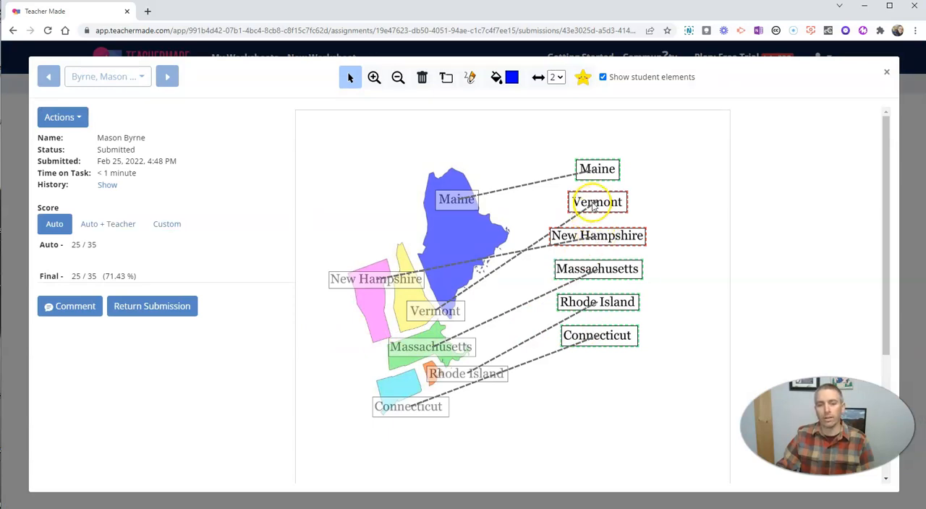
pyautogui.moveTo(340, 304)
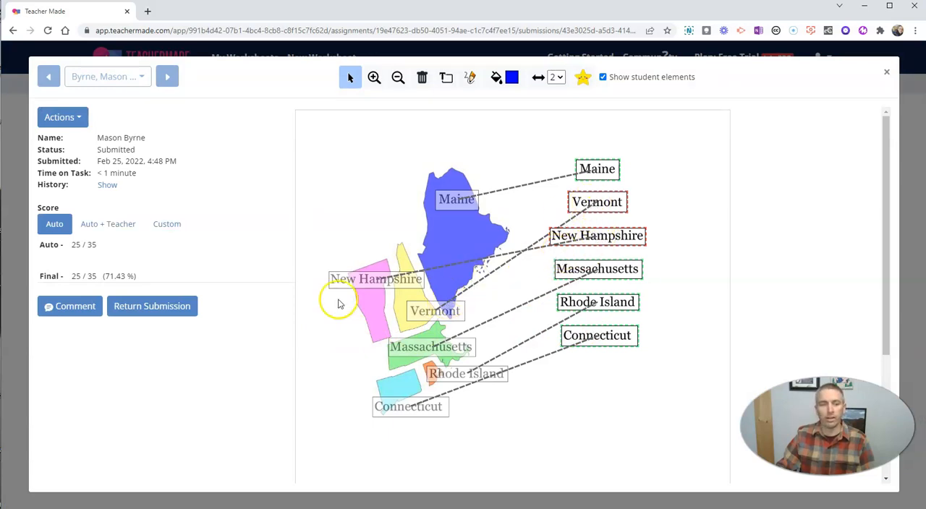
pyautogui.moveTo(904, 72)
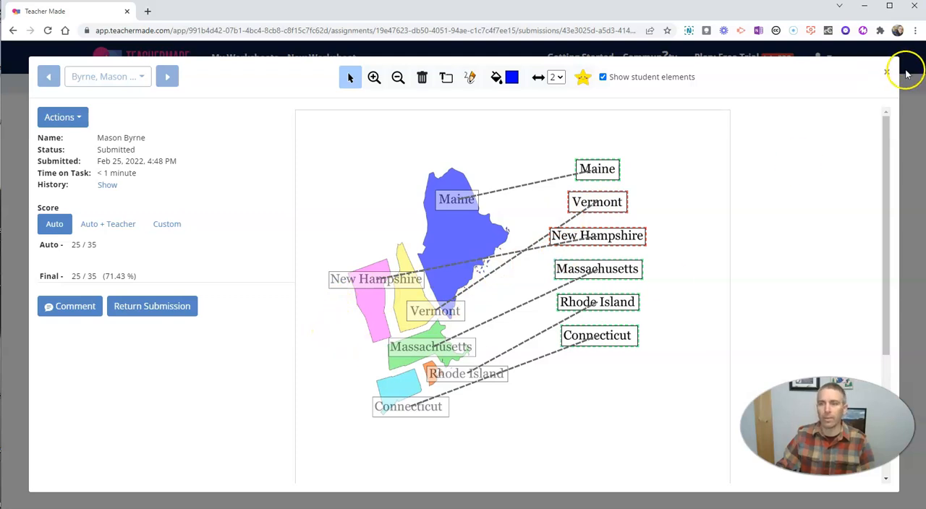
# Step: Close the submission viewer to return to the assignment's submissions list
pyautogui.click(888, 72)
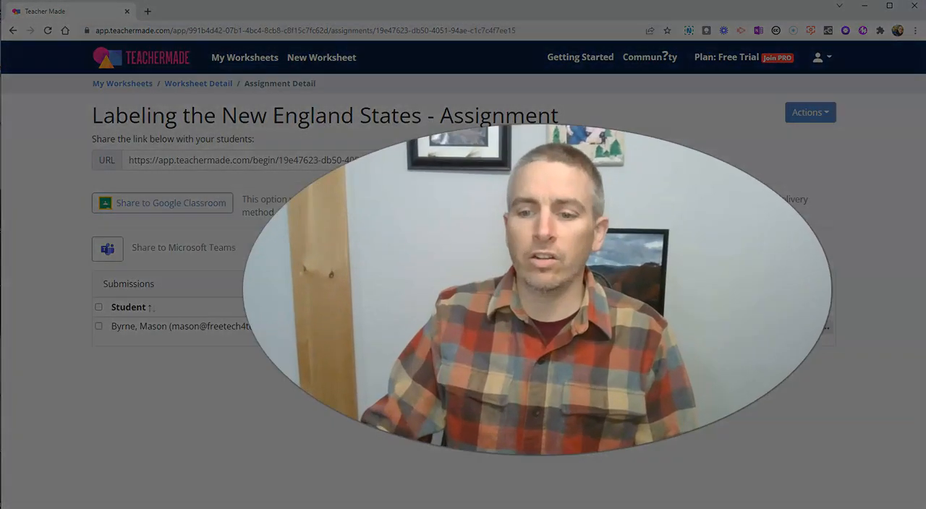